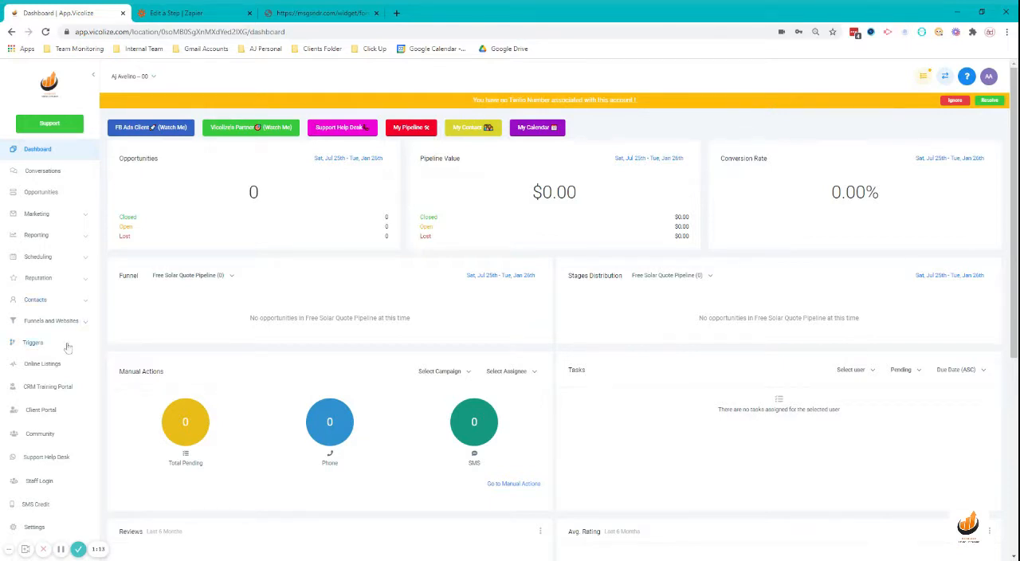
mouse_move(40, 307)
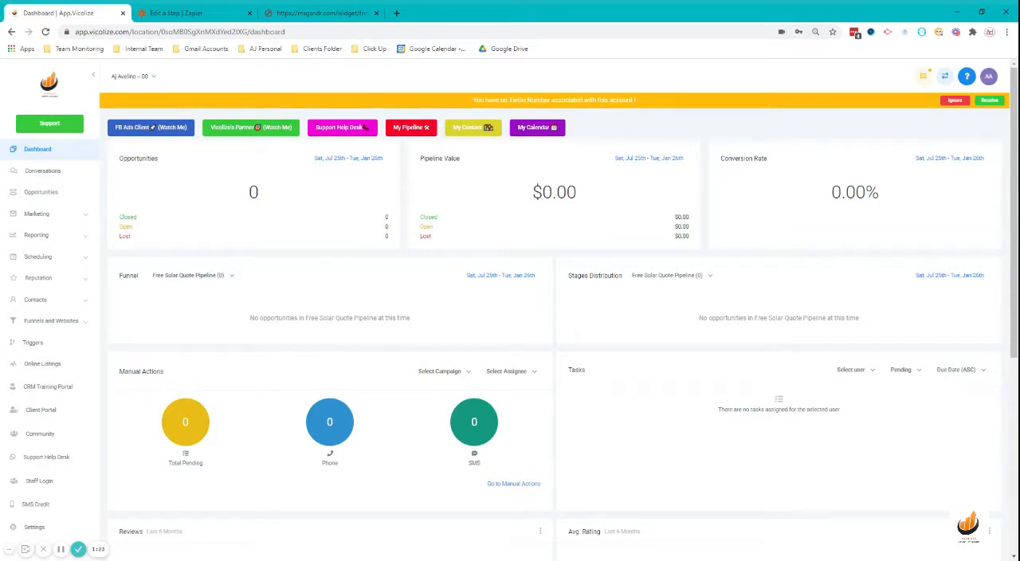
mouse_move(64, 348)
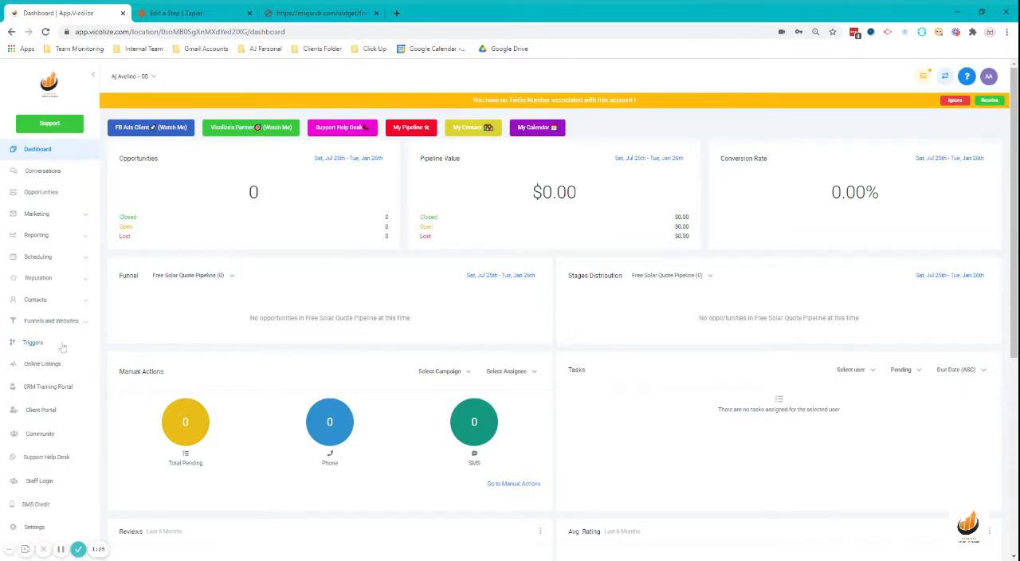
- Expand the Marketing section in the left sidebar to reveal its tools
left_click(37, 214)
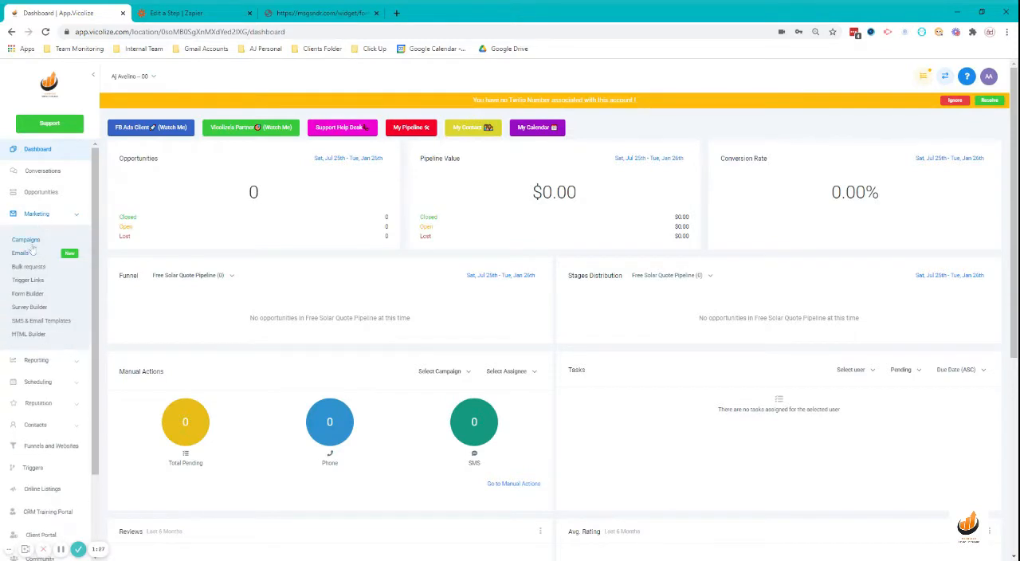
- Start a new form in Form Builder and rename it 'Demo - Client Form' in Options
left_click(29, 293)
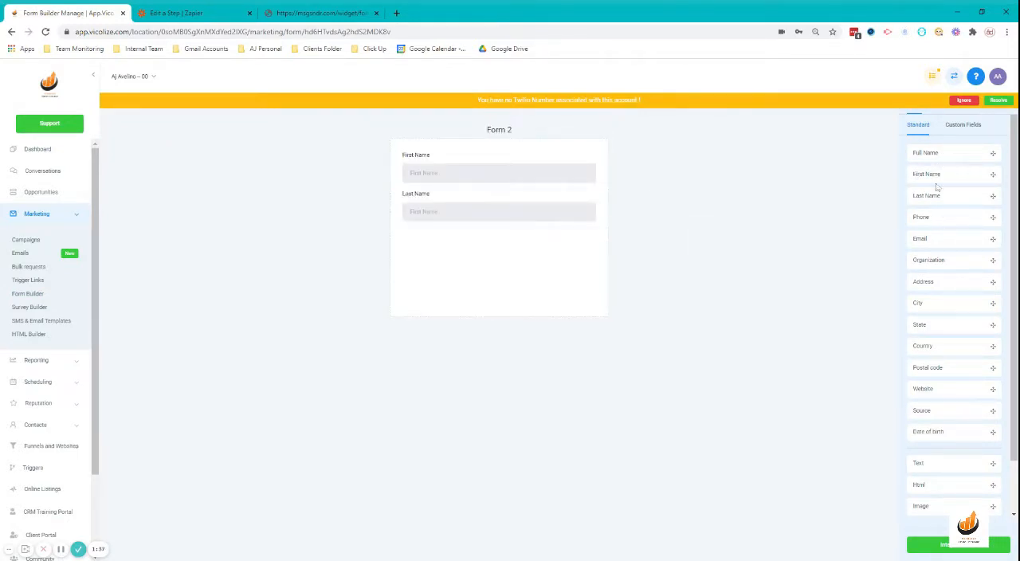
left_click(979, 104)
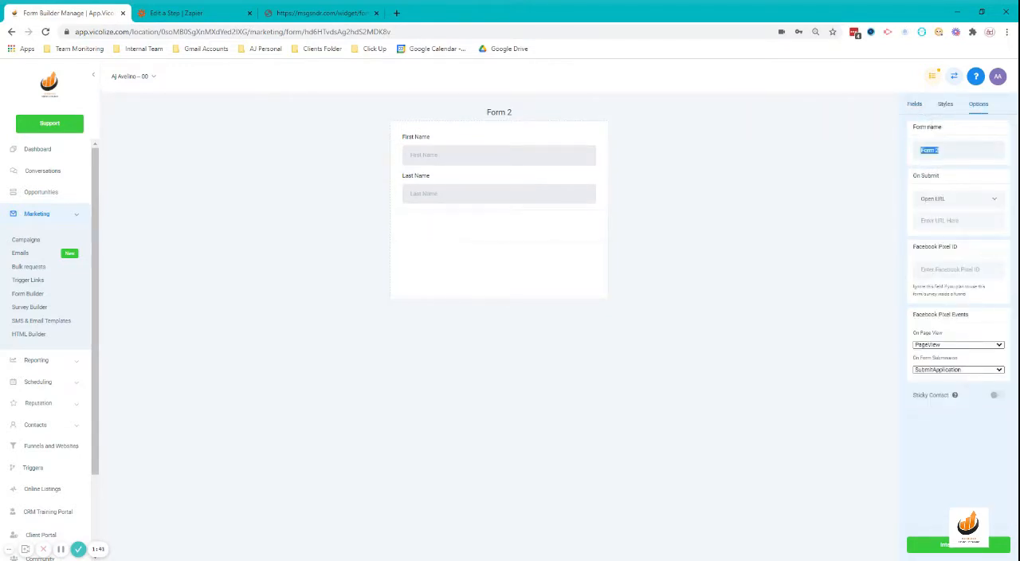
type("Demo - Cliuent")
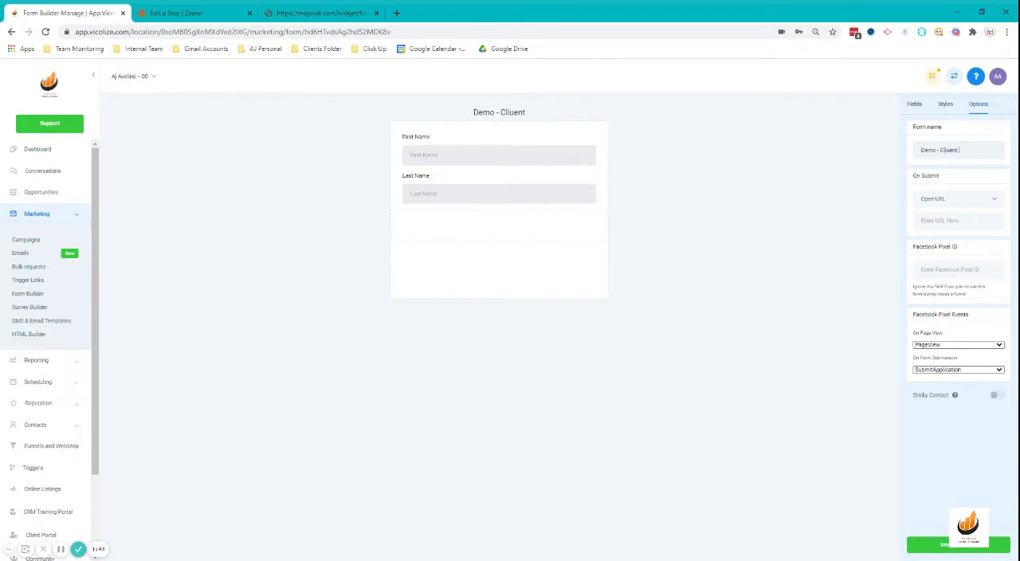
type("Form")
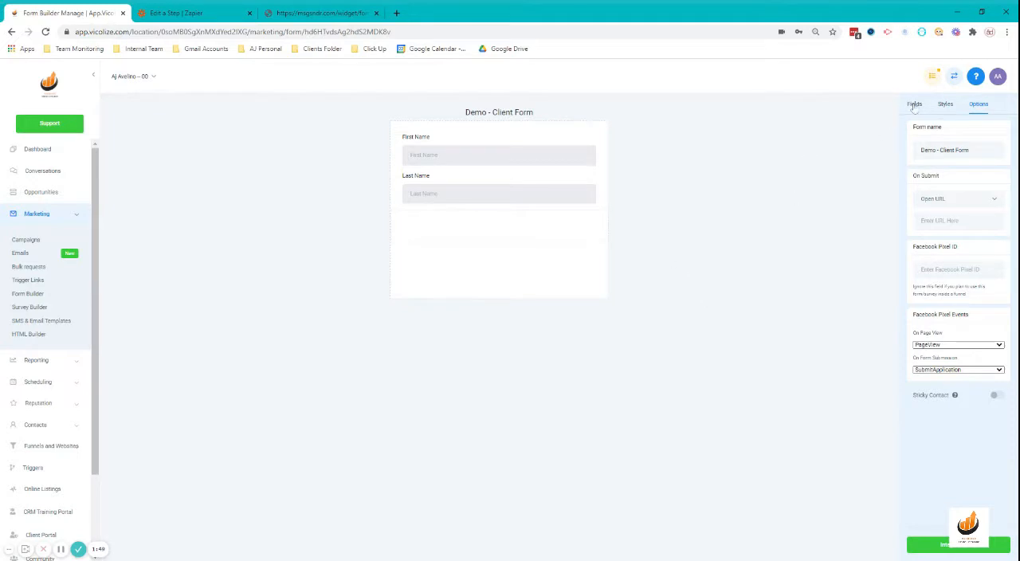
- Add the contact fields (name, phone, email, organization, address, city, country, postal code, website) from the Fields list
left_click(916, 103)
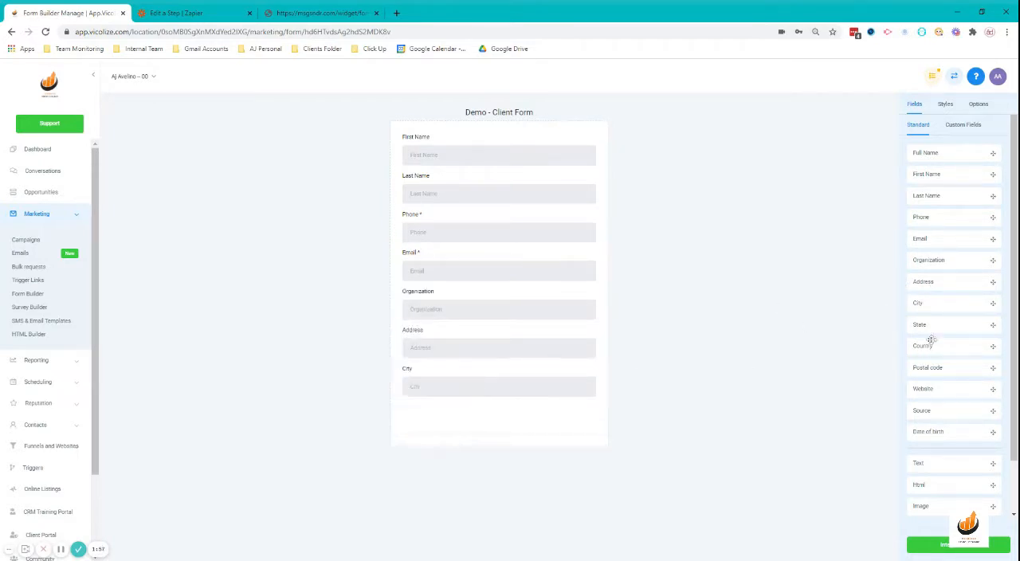
scroll("down", 3)
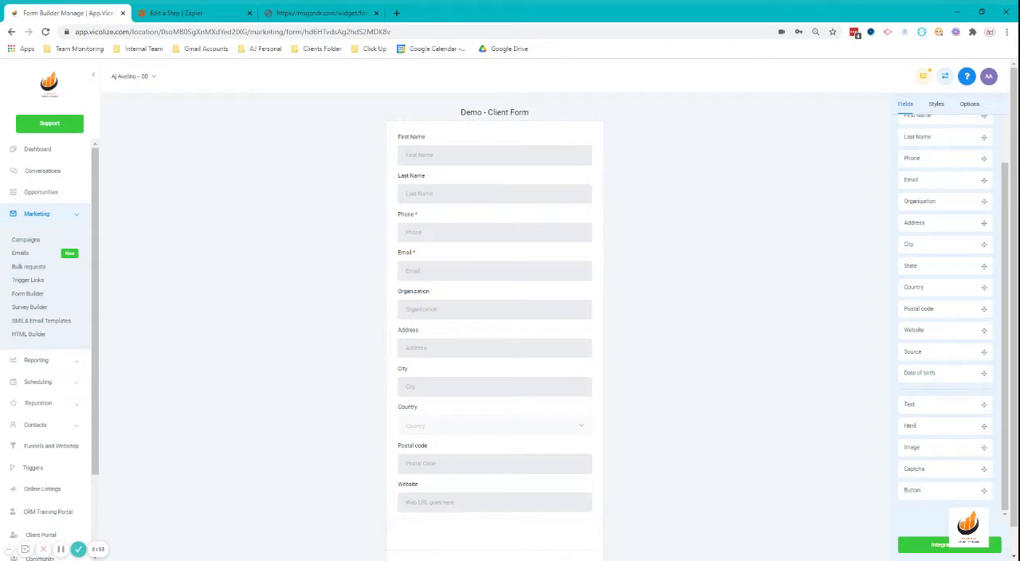
mouse_move(735, 363)
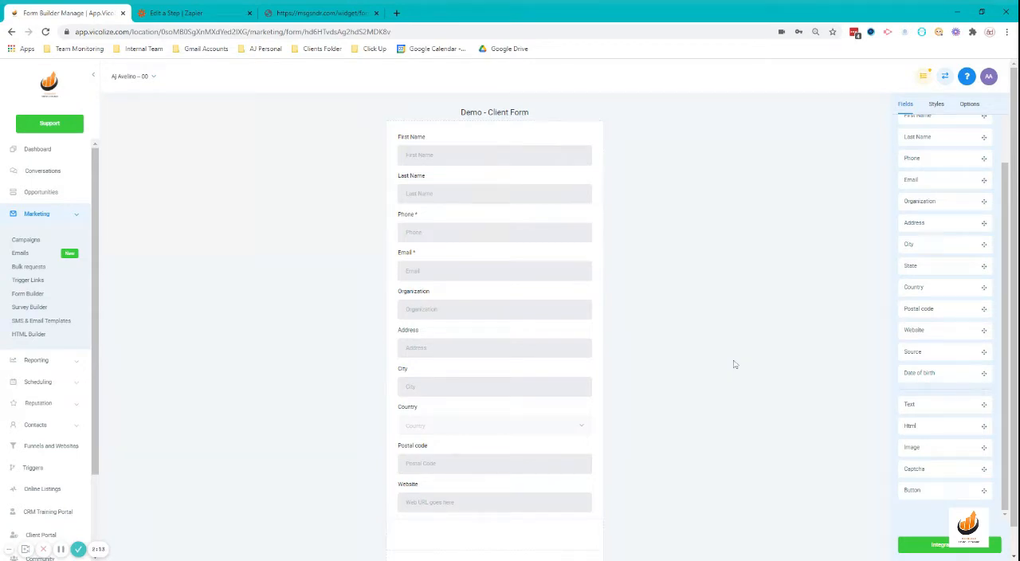
scroll("down", 3)
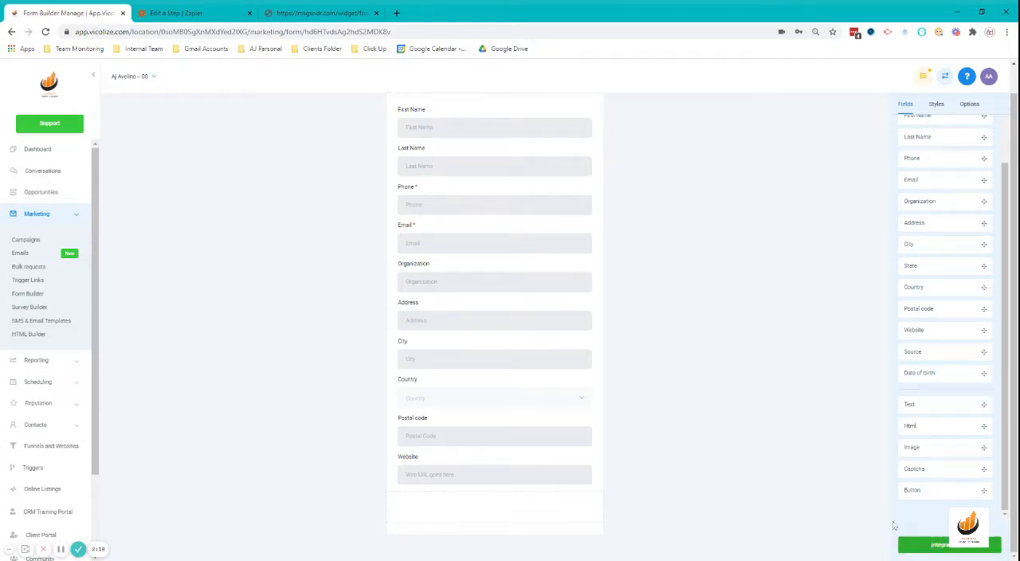
- Save the form and open its standalone link as a live web page
left_click(948, 545)
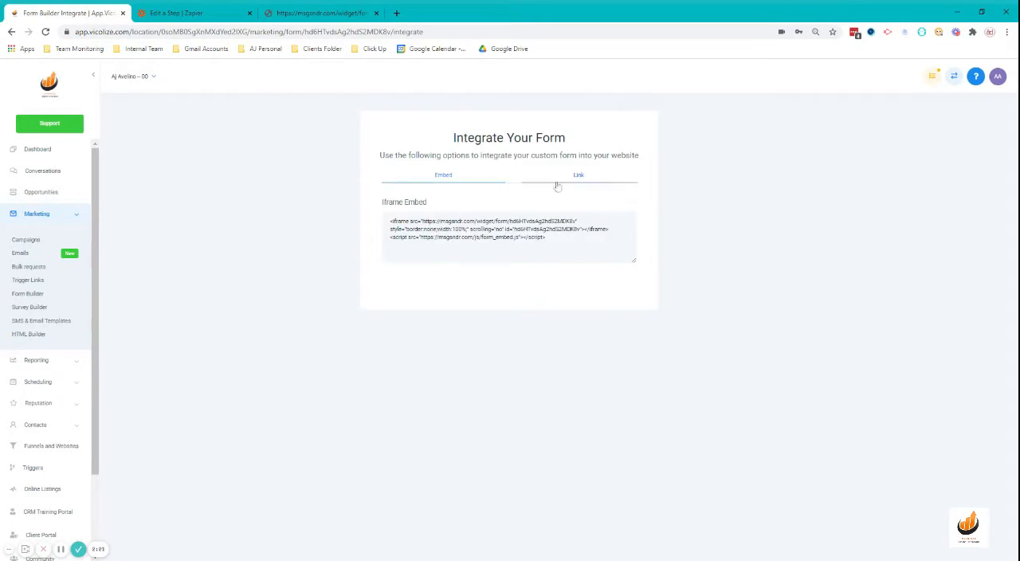
left_click(579, 175)
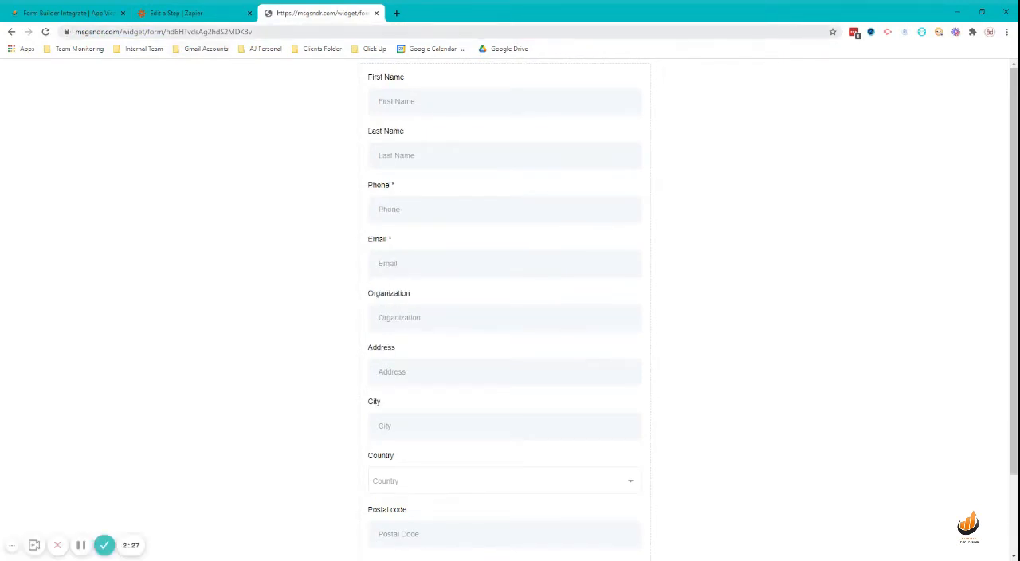
left_click(67, 13)
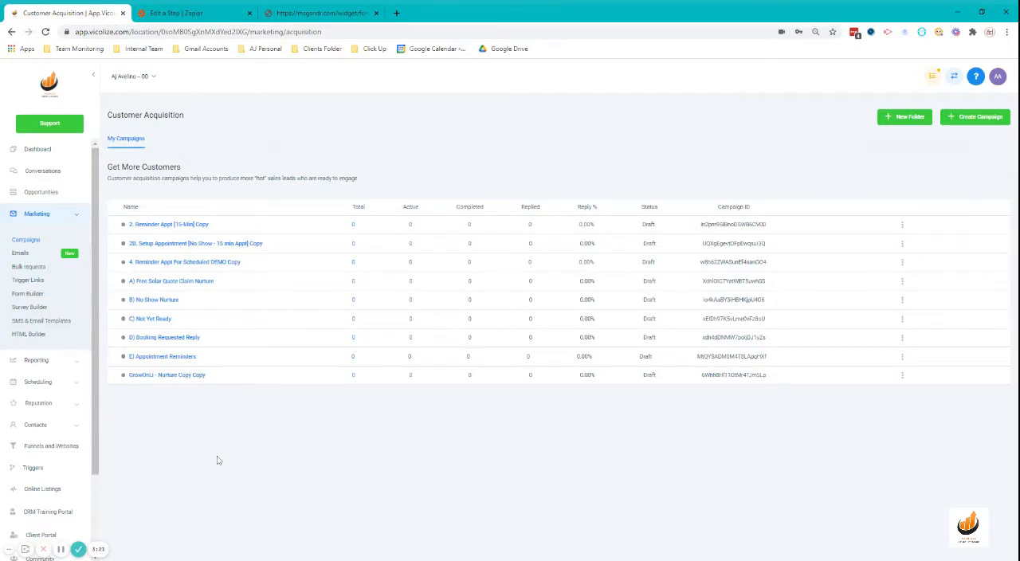
mouse_move(197, 472)
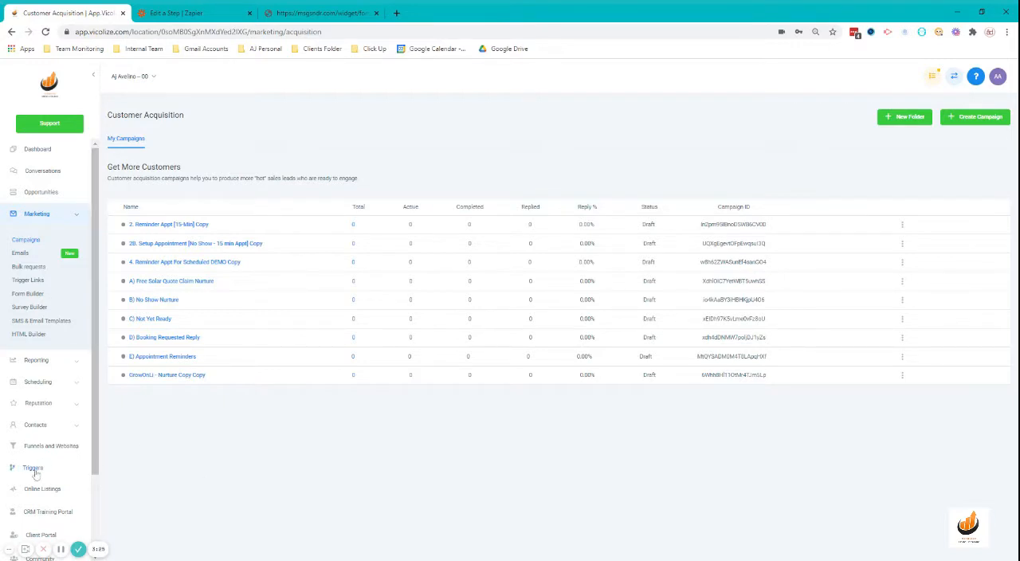
- Create a new trigger rule on the Triggers page named 'Client Creation'
left_click(31, 469)
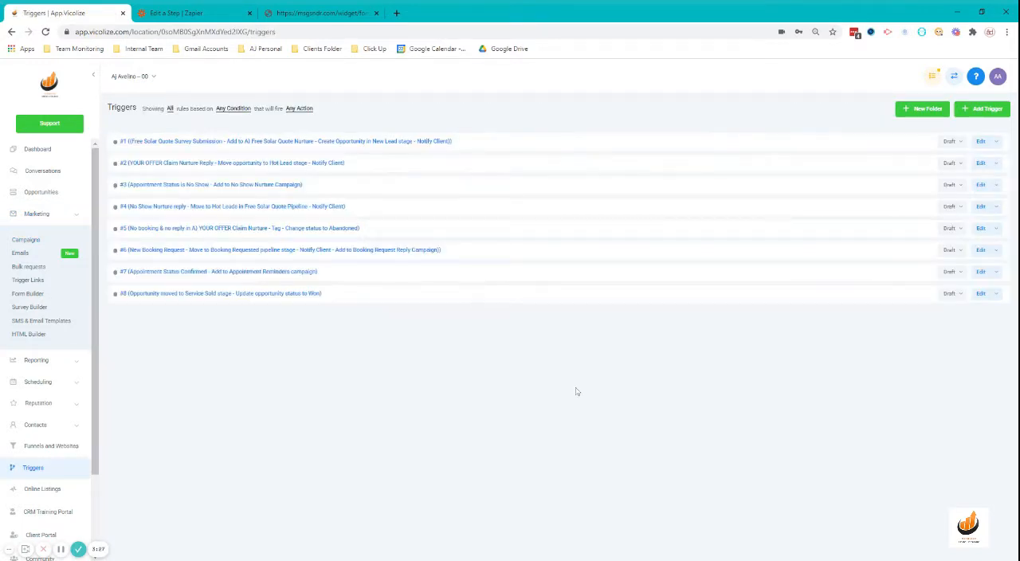
left_click(982, 108)
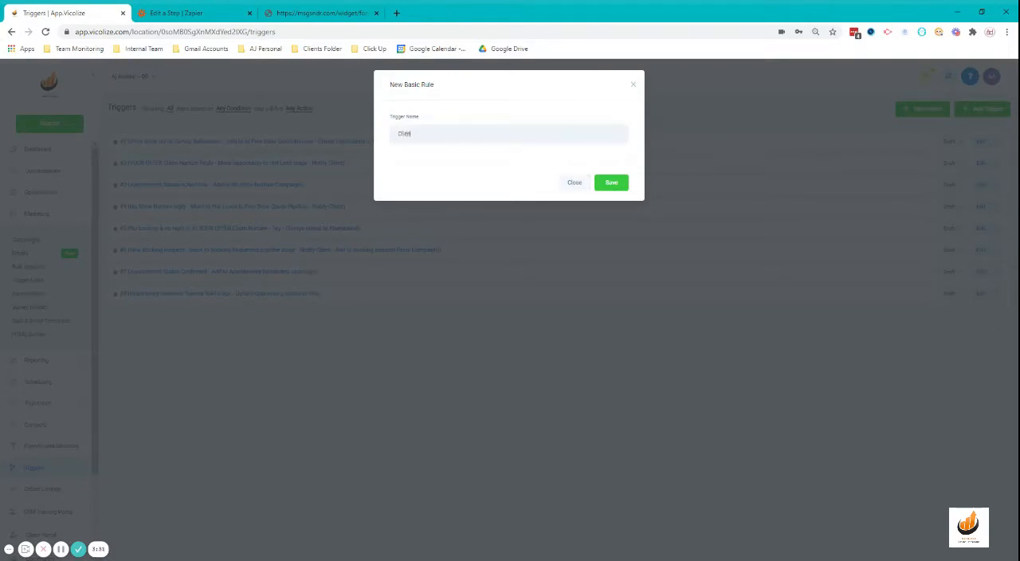
type("Client Creation")
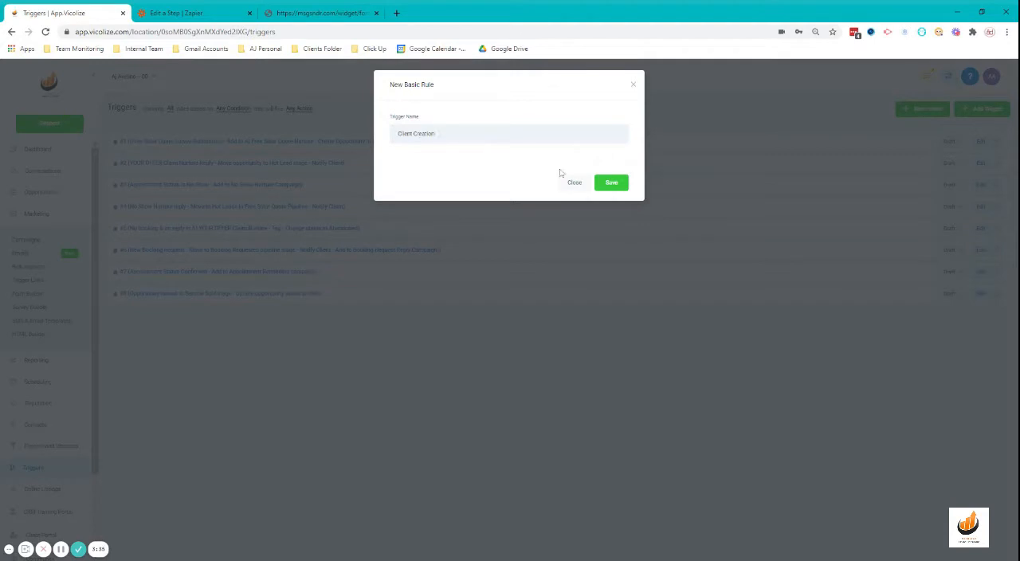
- Set the trigger event to Form Submitted, filtered to the Demo - Client Form
left_click(612, 182)
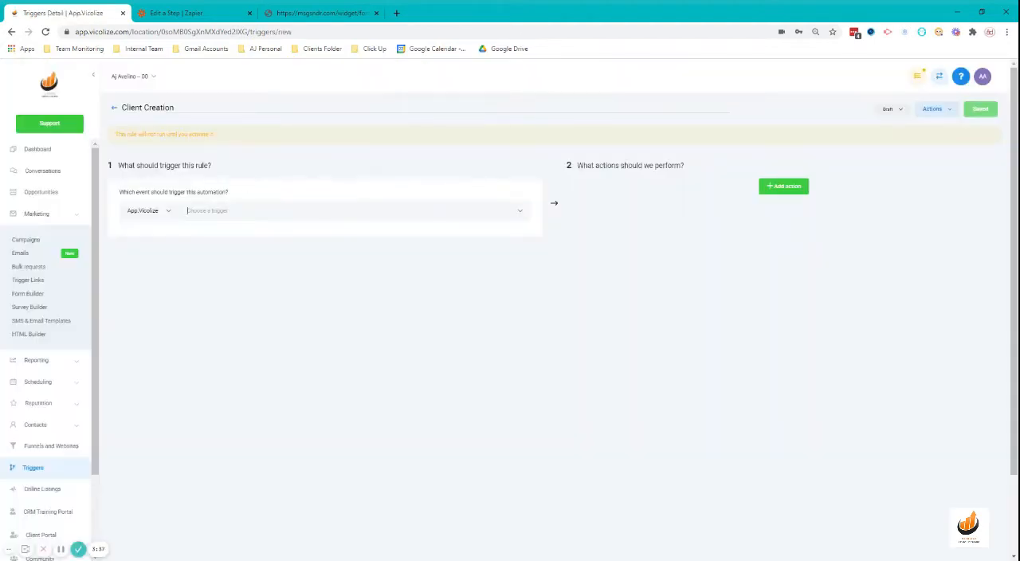
left_click(354, 210)
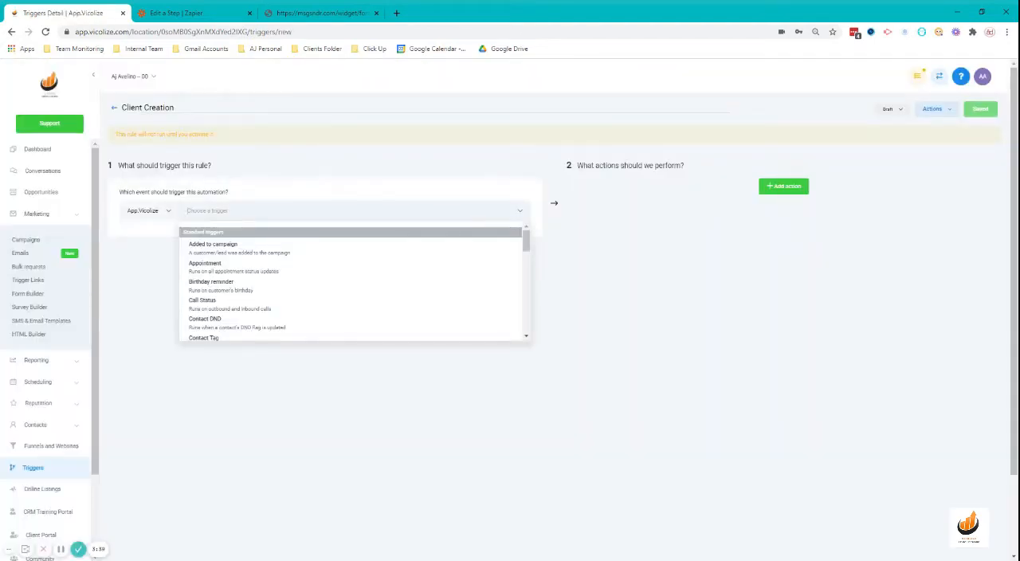
scroll("down", 3)
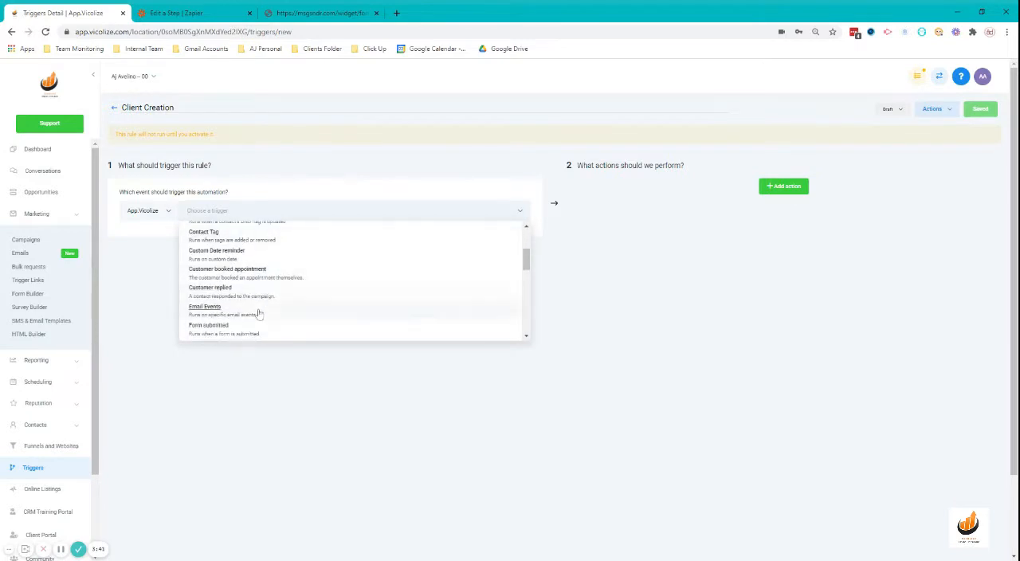
left_click(207, 325)
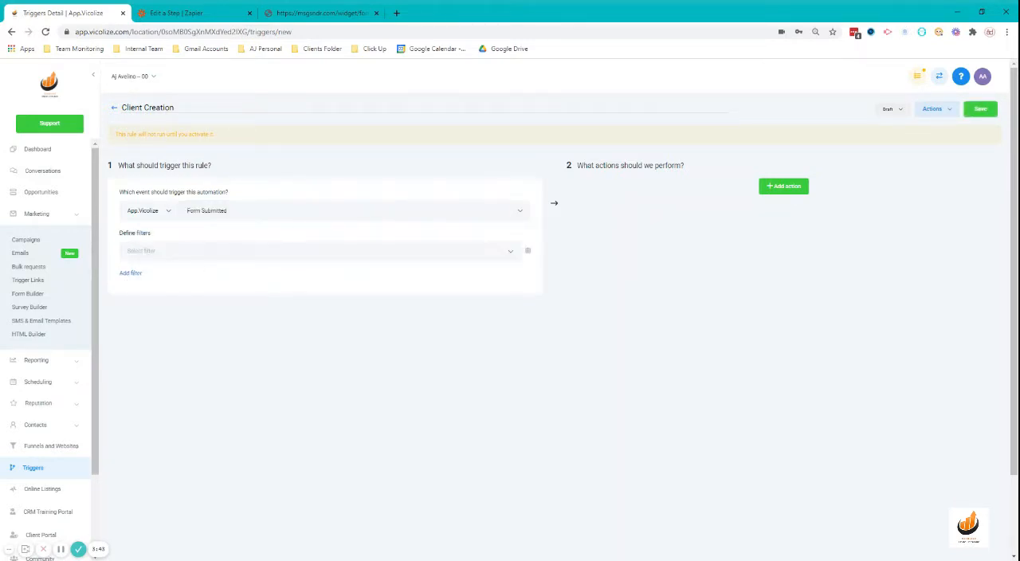
left_click(319, 251)
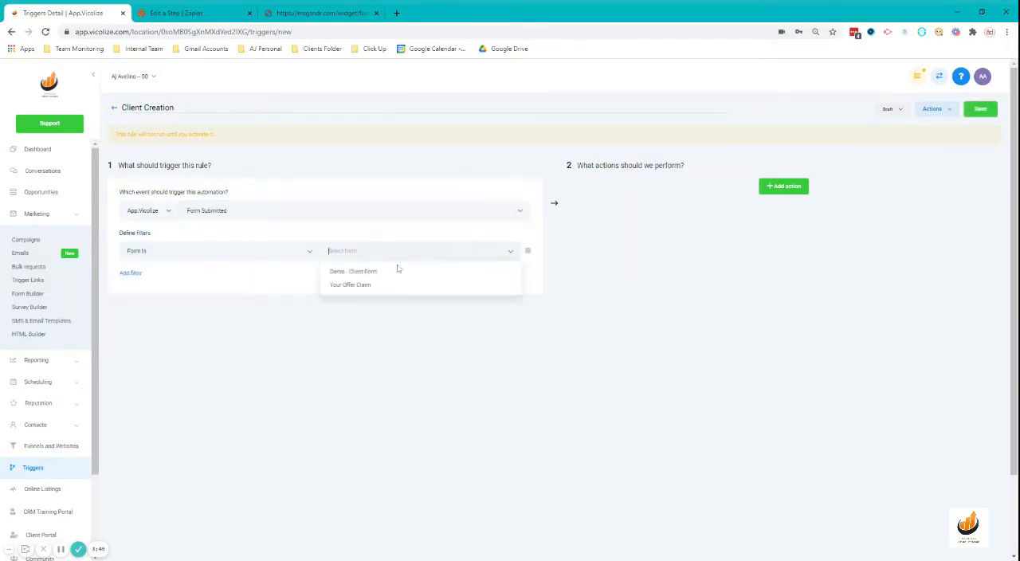
left_click(354, 271)
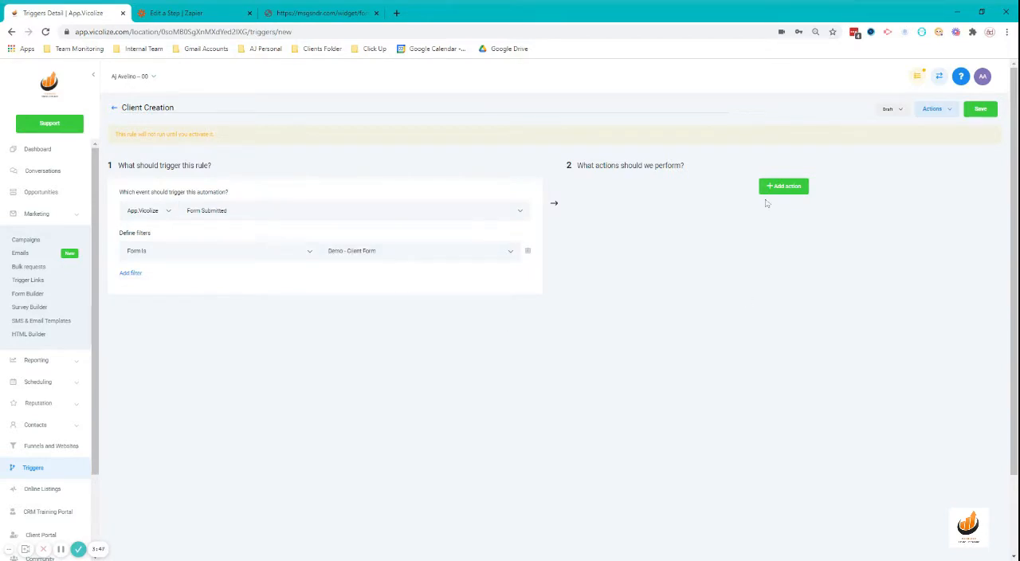
- Add an Add/Update Opportunity action on the Free Solar Quote Pipeline
left_click(785, 187)
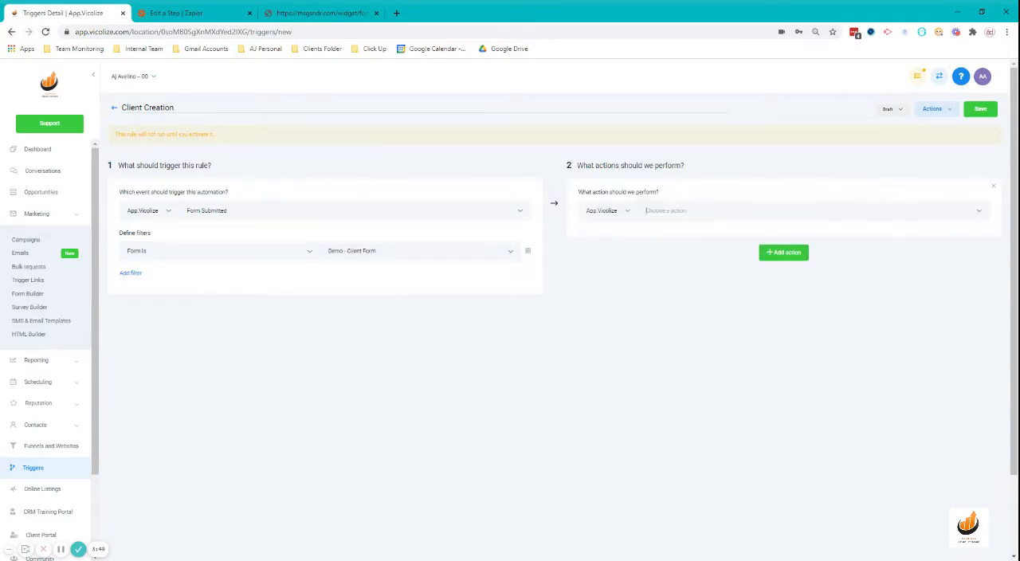
left_click(813, 210)
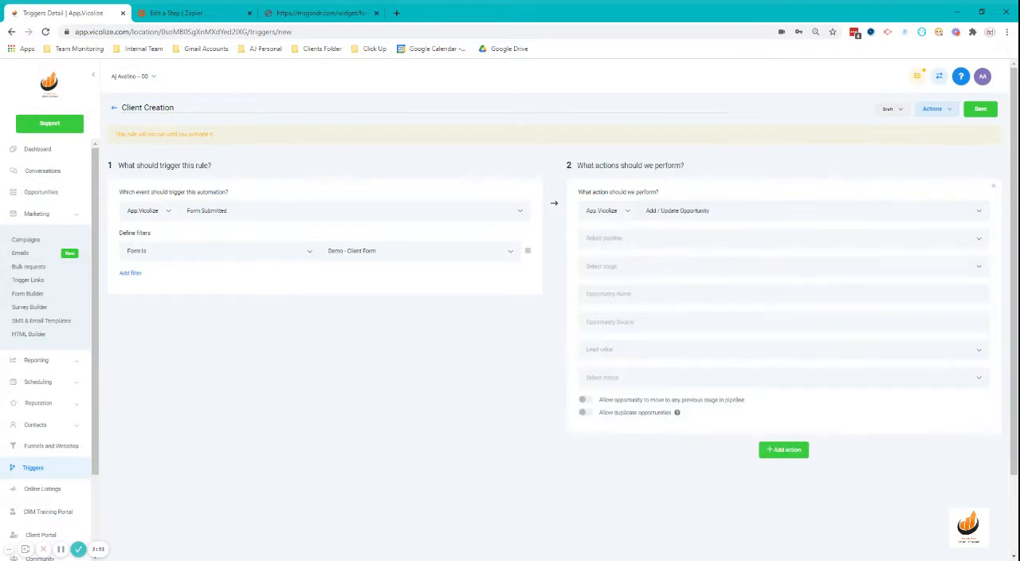
left_click(781, 238)
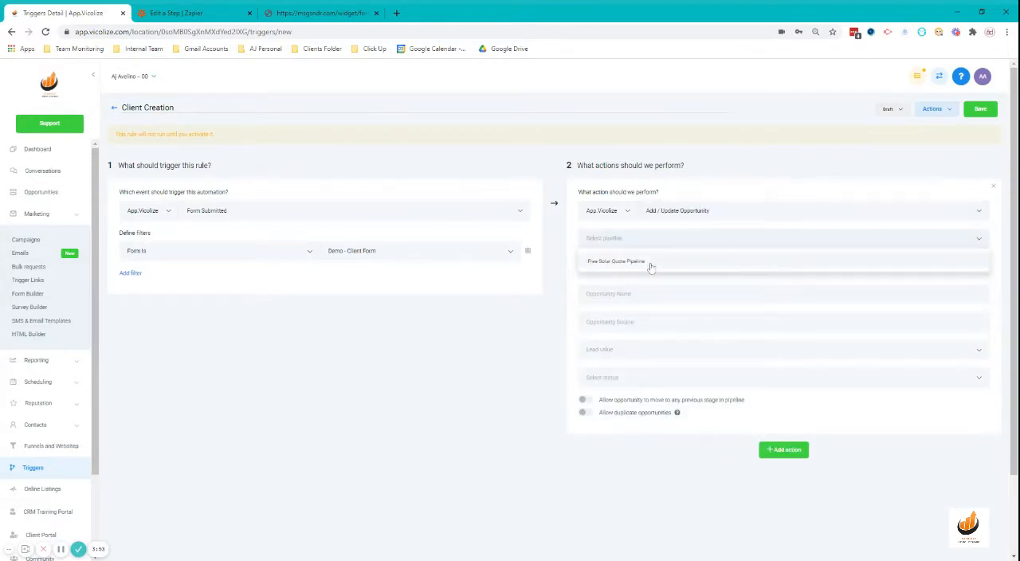
left_click(616, 261)
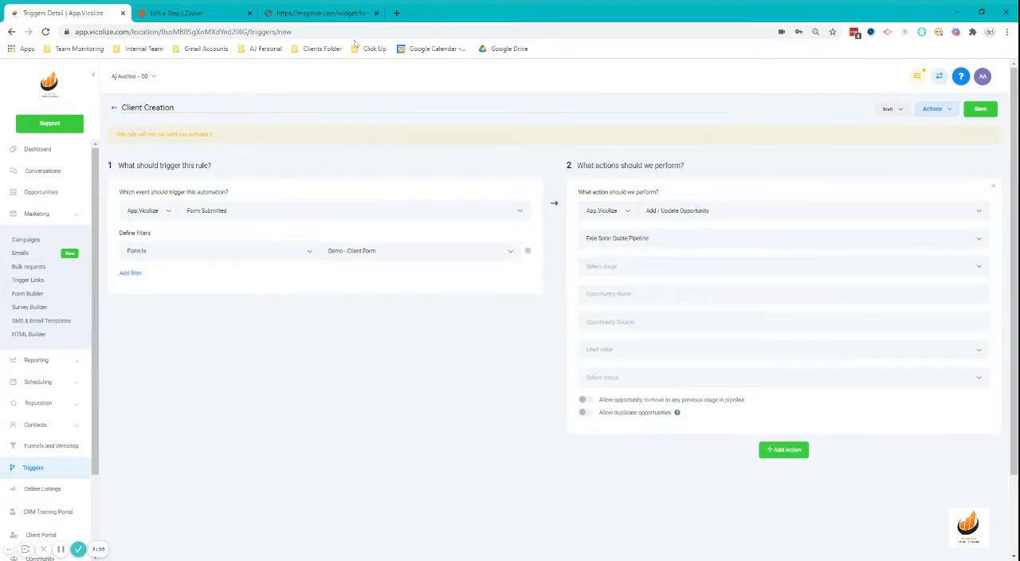
mouse_move(354, 45)
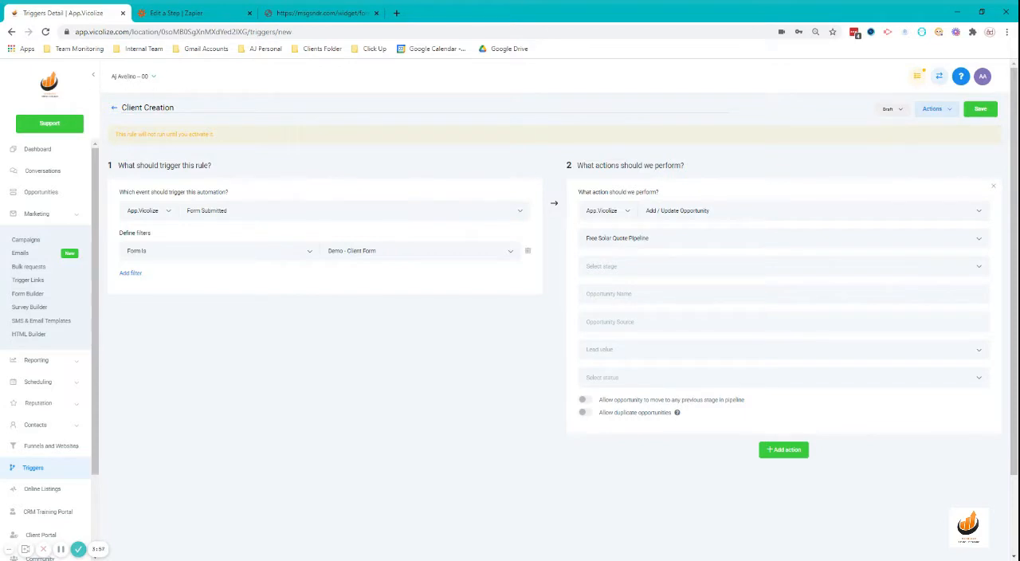
- Set the stage to Service(s) Sold and name the opportunity with the {{contact.name}} merge field
left_click(784, 265)
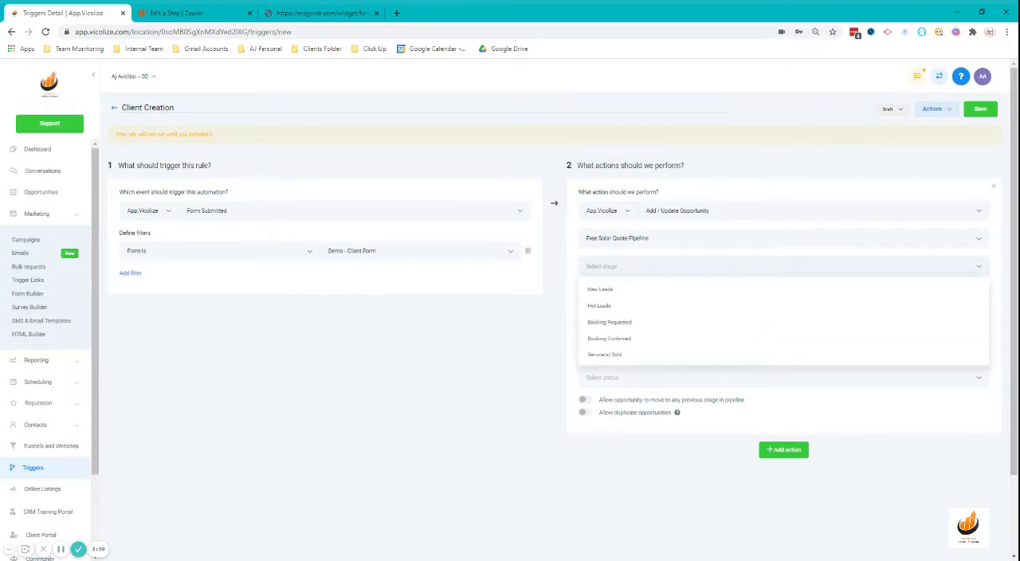
mouse_move(619, 354)
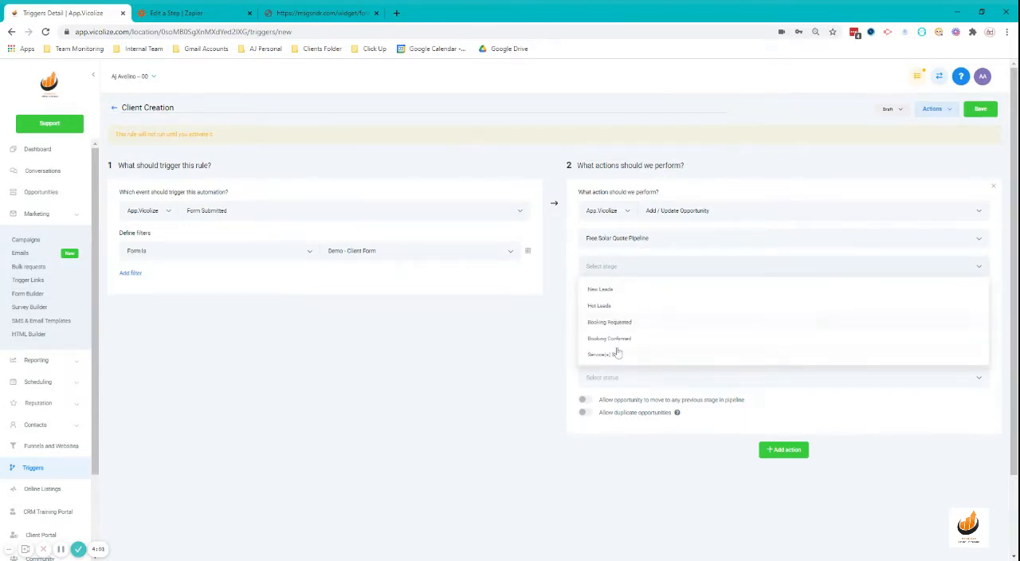
mouse_move(609, 354)
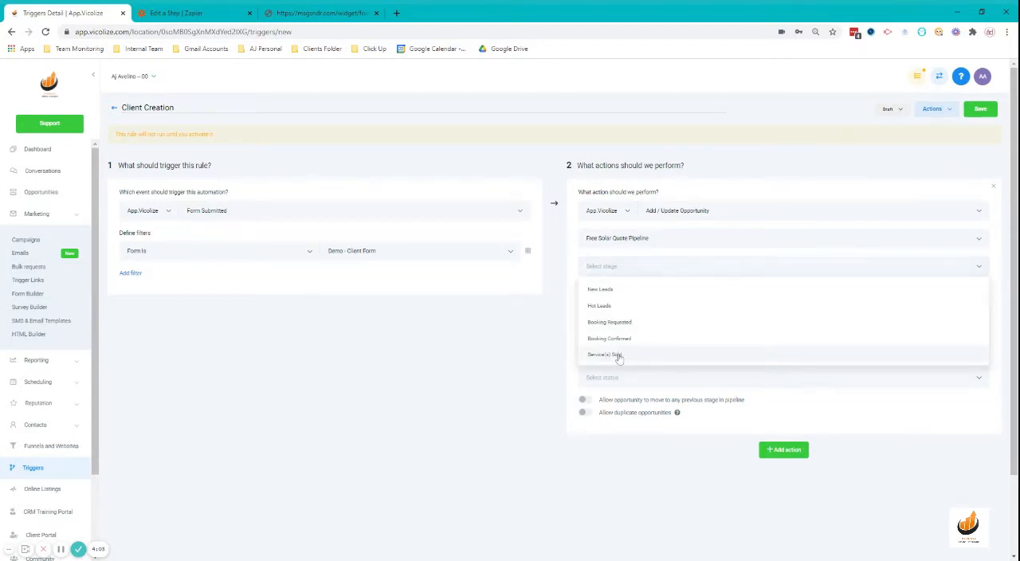
left_click(619, 354)
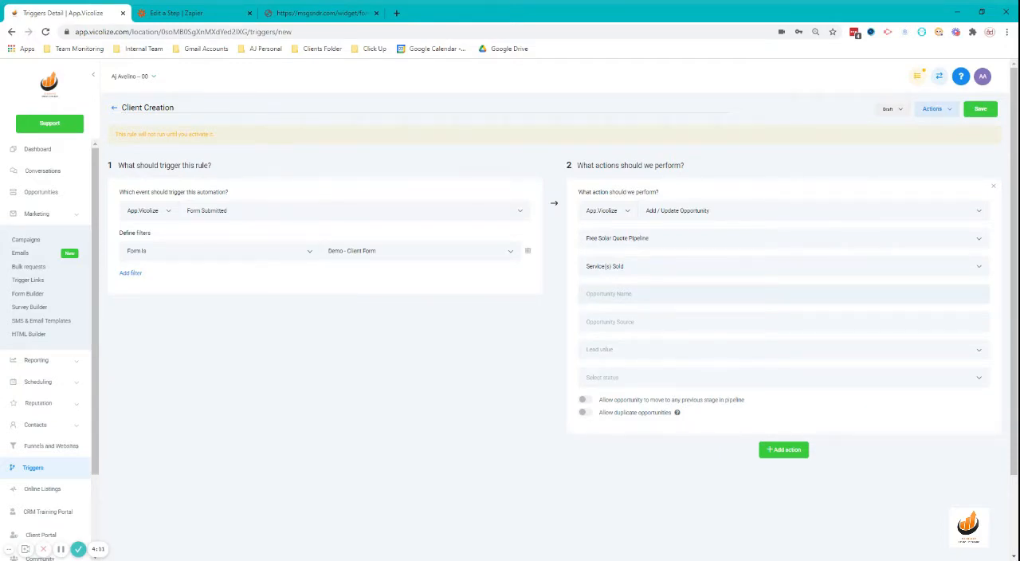
type("{{o")
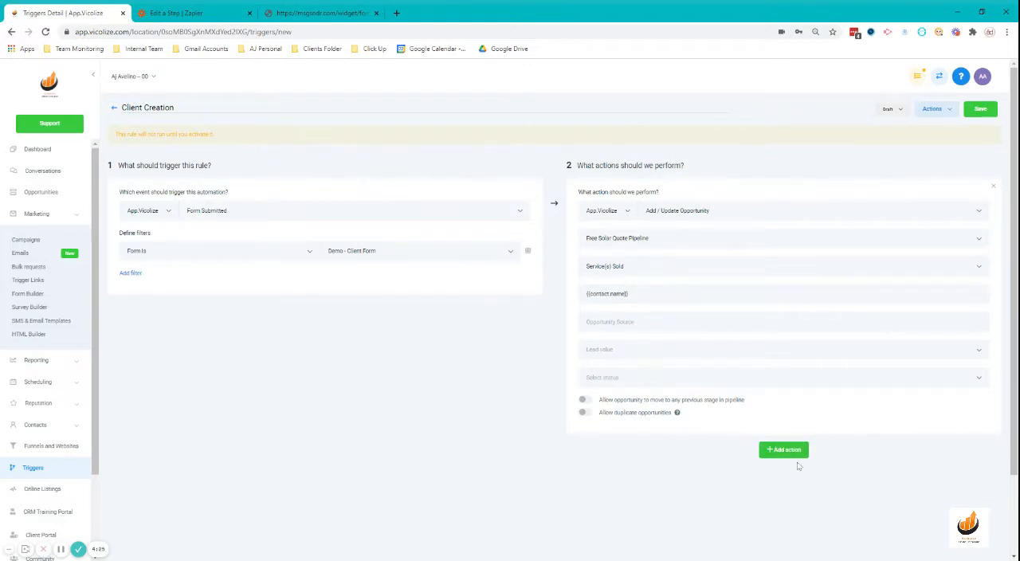
- Remove the extra Send Email action, set the workflow to Active and save it
left_click(784, 449)
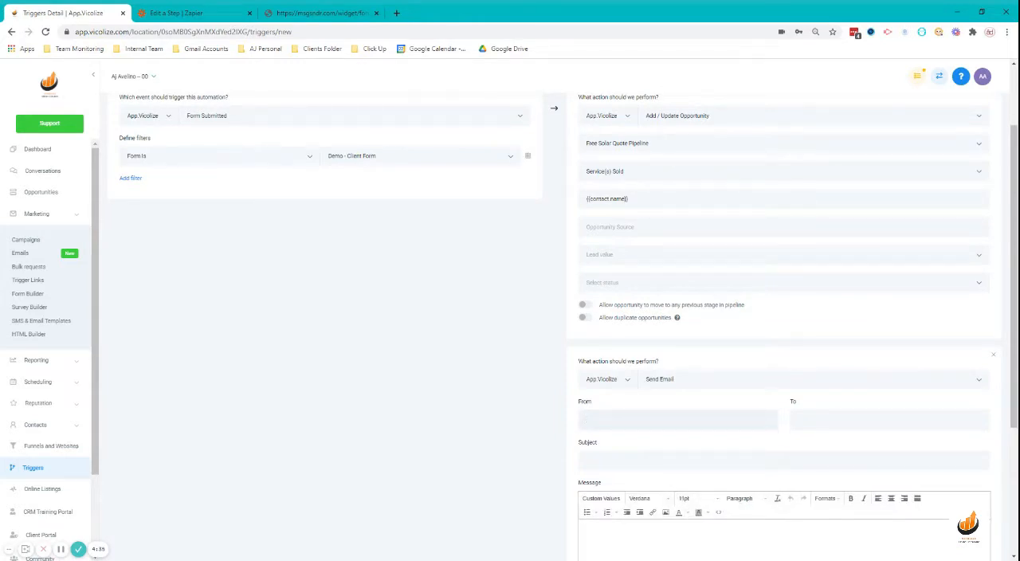
left_click(678, 421)
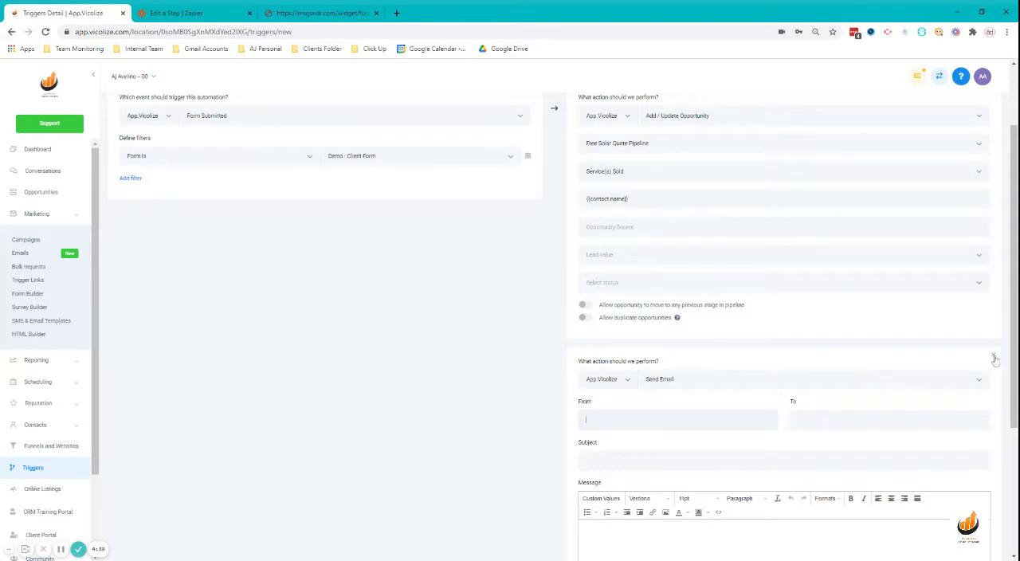
scroll("down", 3)
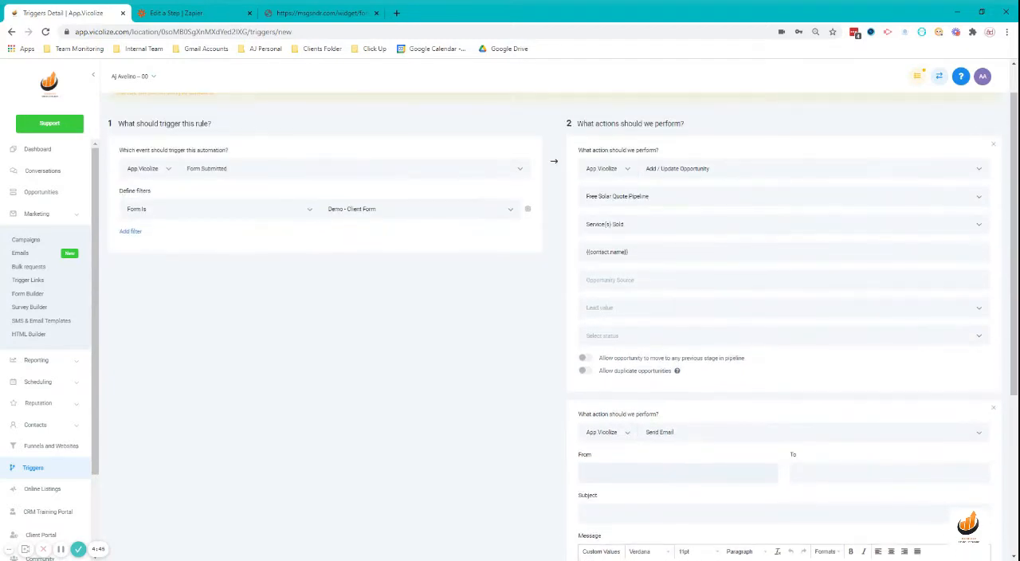
scroll("down", 3)
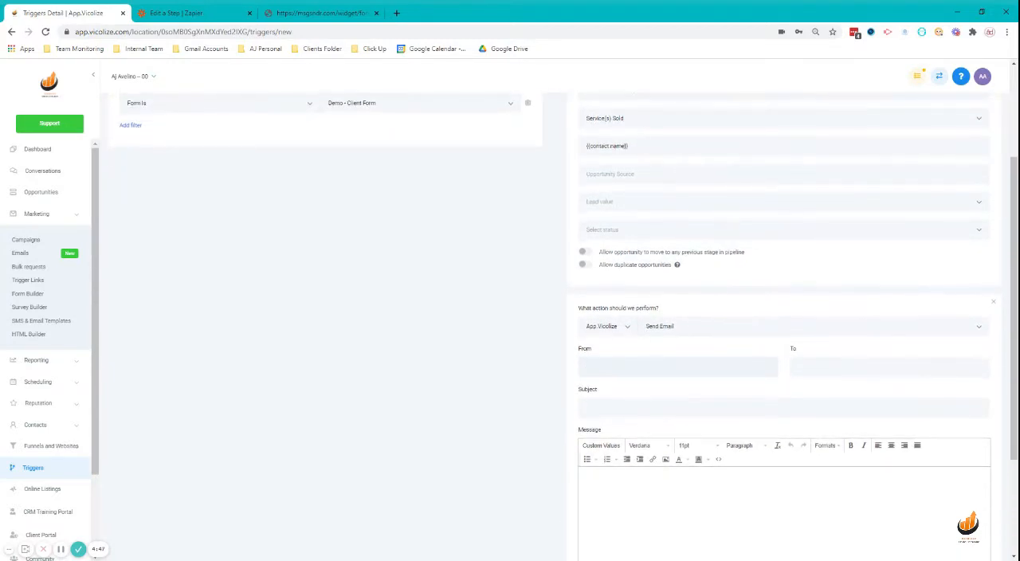
mouse_move(807, 255)
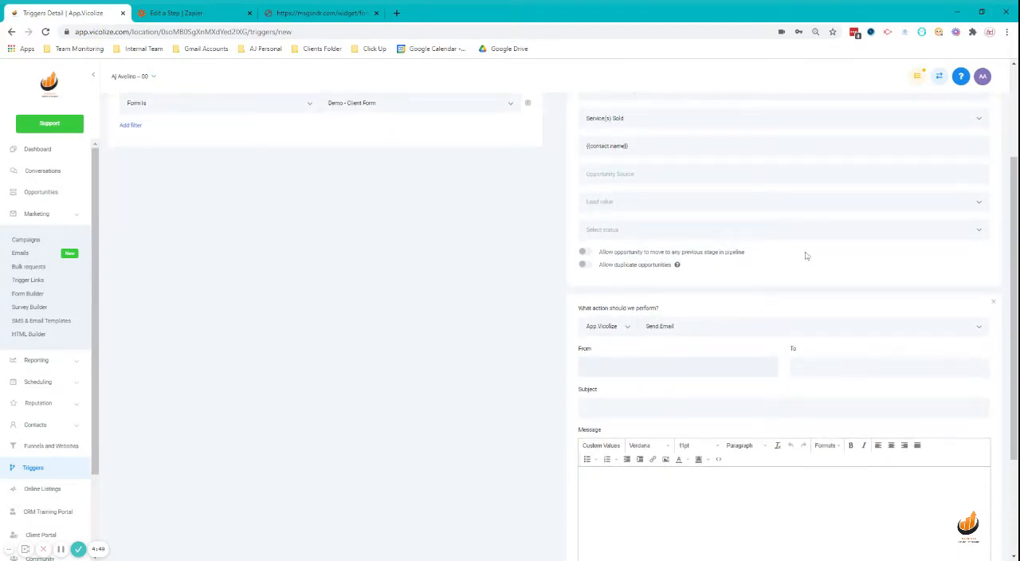
scroll("down", 3)
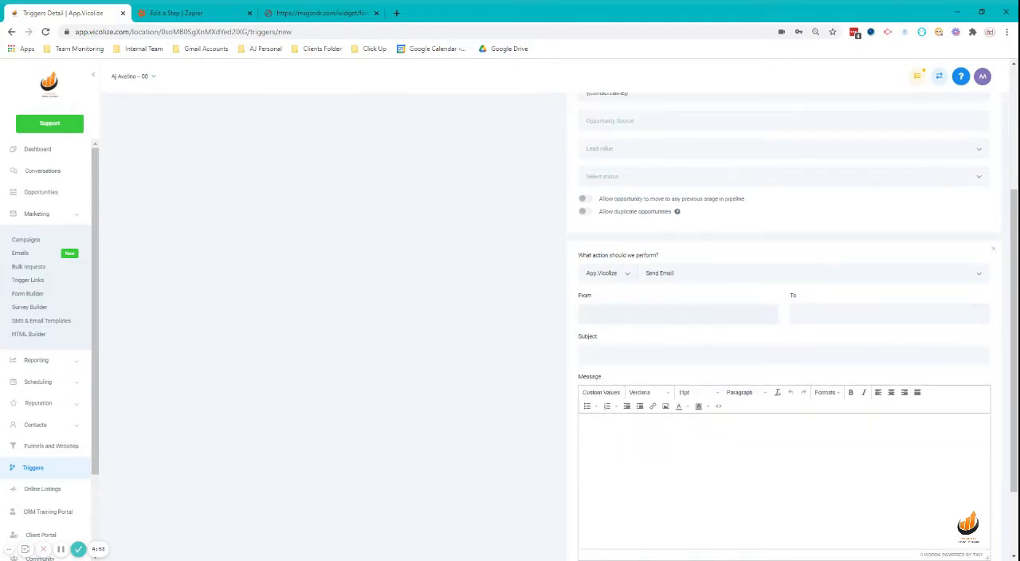
scroll("down", 3)
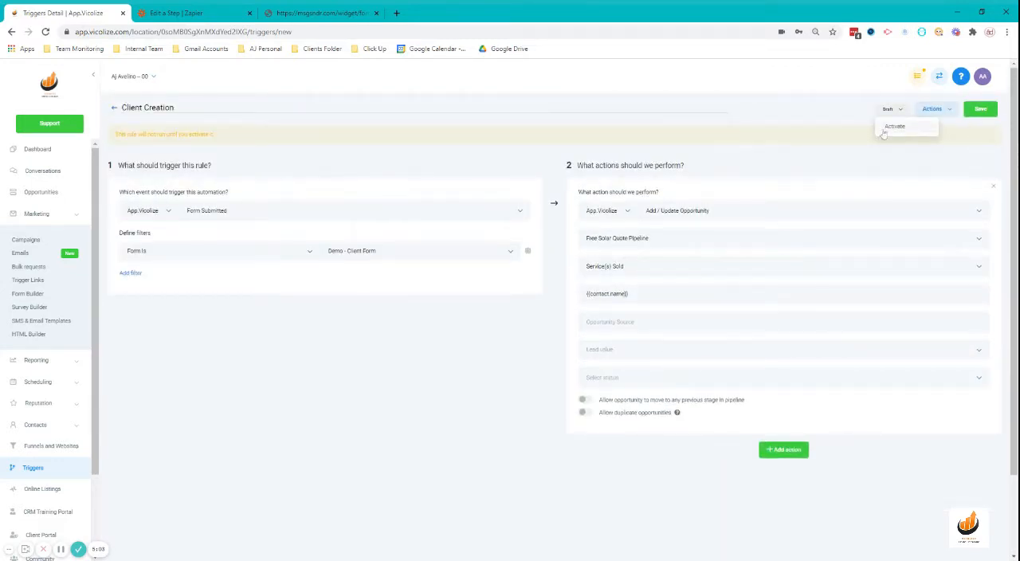
left_click(895, 126)
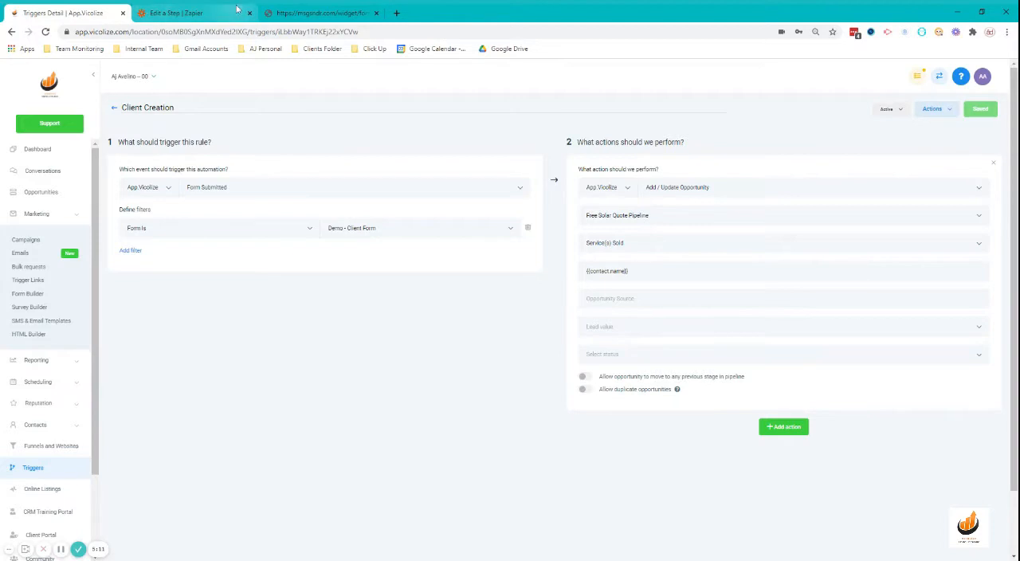
- Switch to Zapier and open the 'Name your zap' draft in the Vicolize folder
left_click(195, 13)
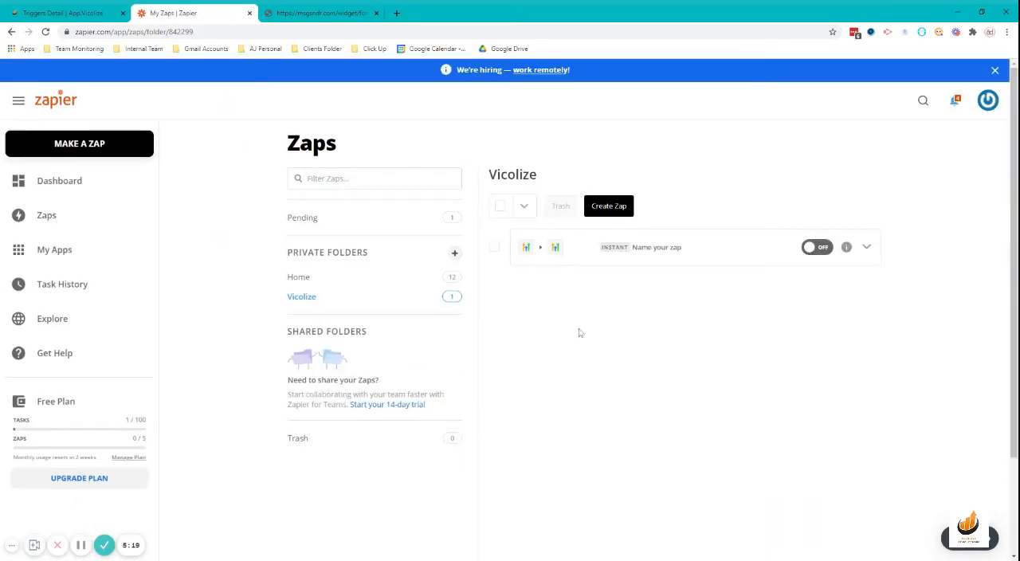
left_click(609, 206)
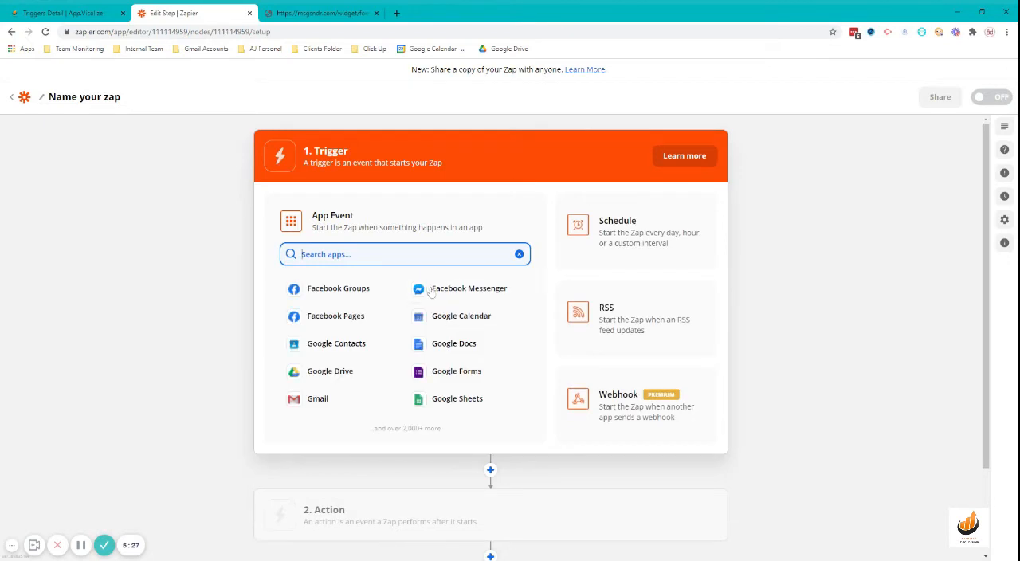
- Choose HighLevel's Pipeline Stage Changed as the zap trigger, continue to account connection, then return to the CRM
type("high")
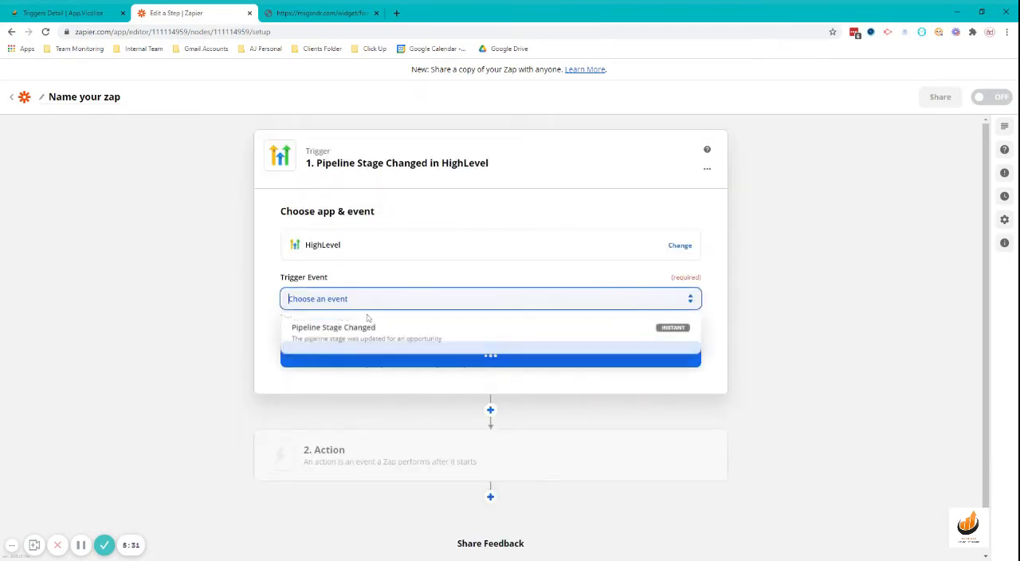
left_click(333, 327)
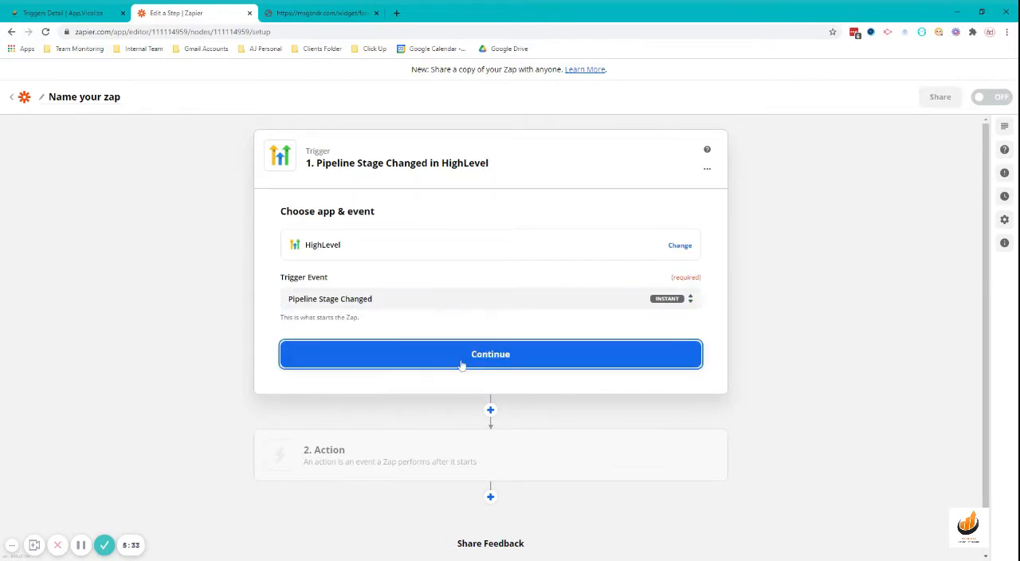
left_click(491, 354)
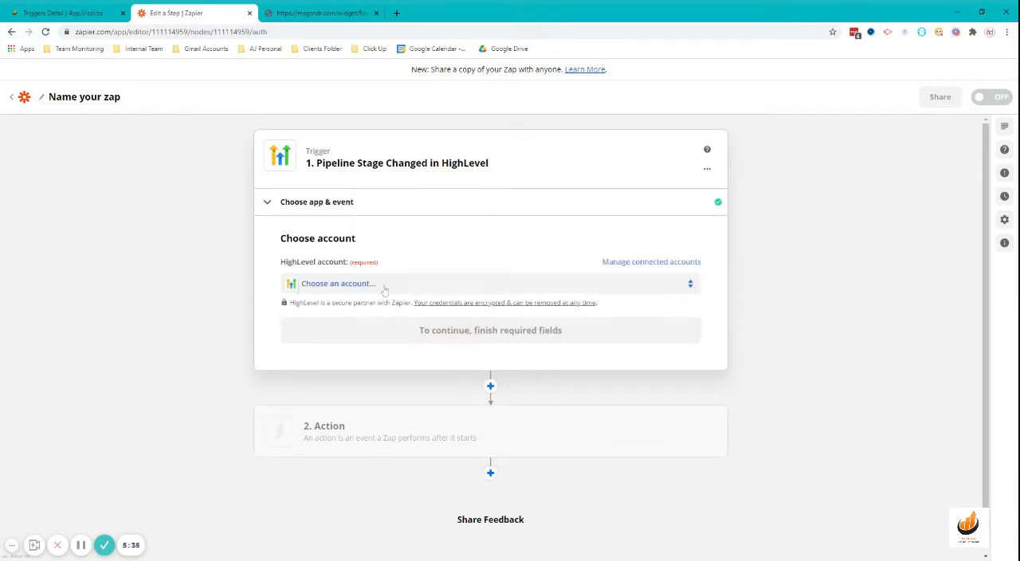
left_click(64, 13)
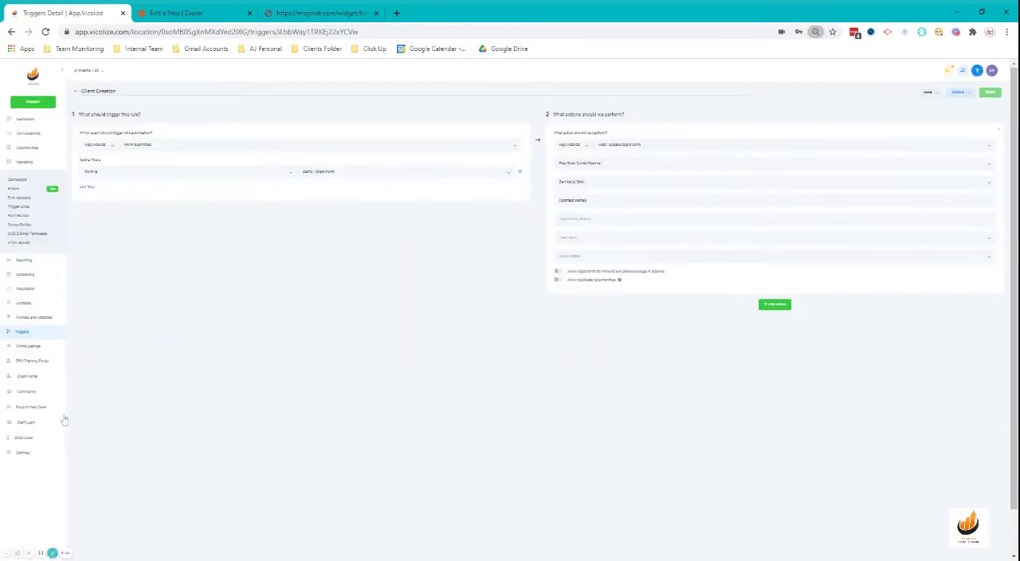
- Copy the API key from Settings > Company and bring it back to Zapier's HighLevel connection
left_click(22, 453)
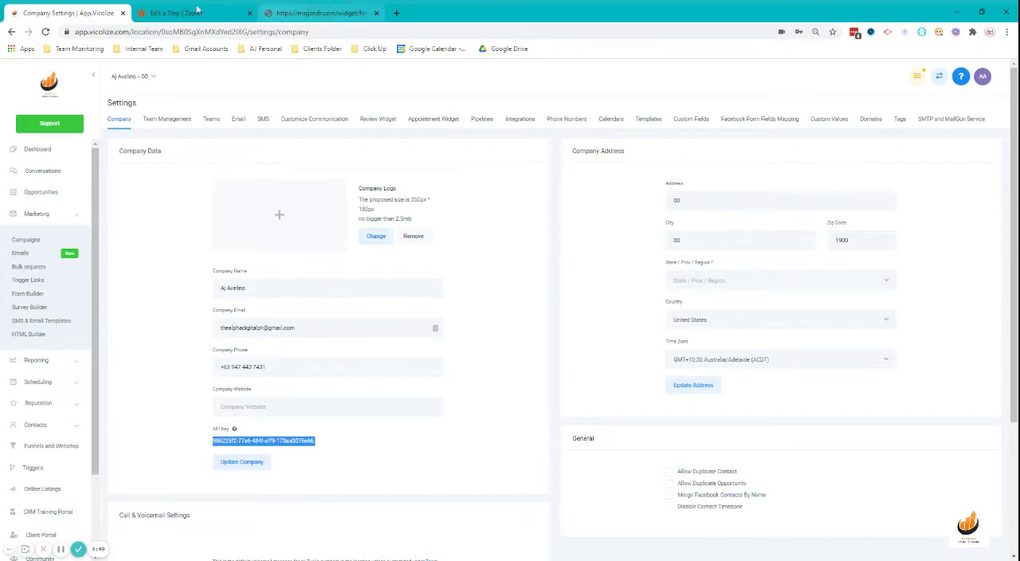
left_click(195, 12)
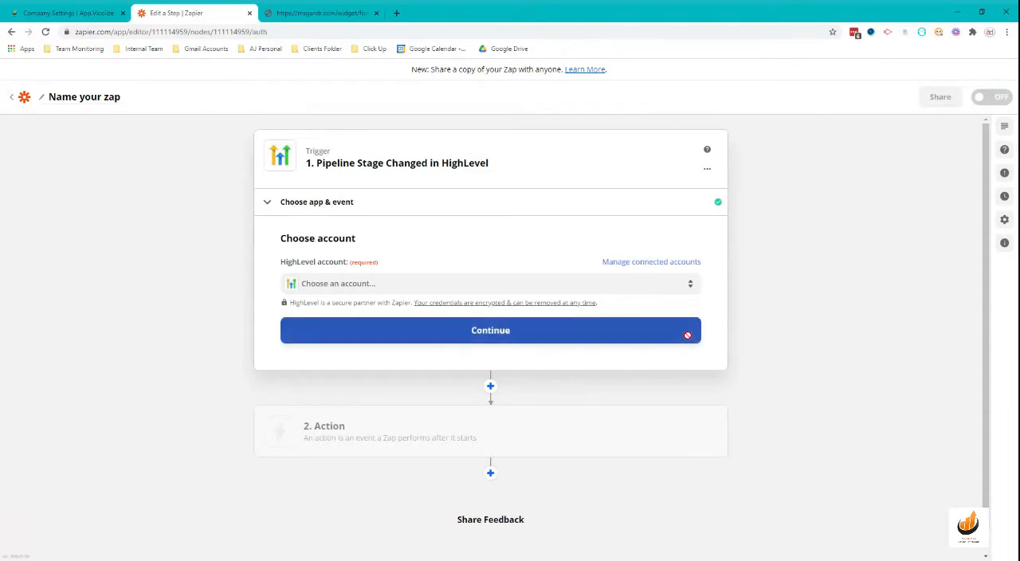
- Set the trigger to Free Solar Quote Pipeline, stage Service(s) Sold, and accept the test sample
left_click(491, 330)
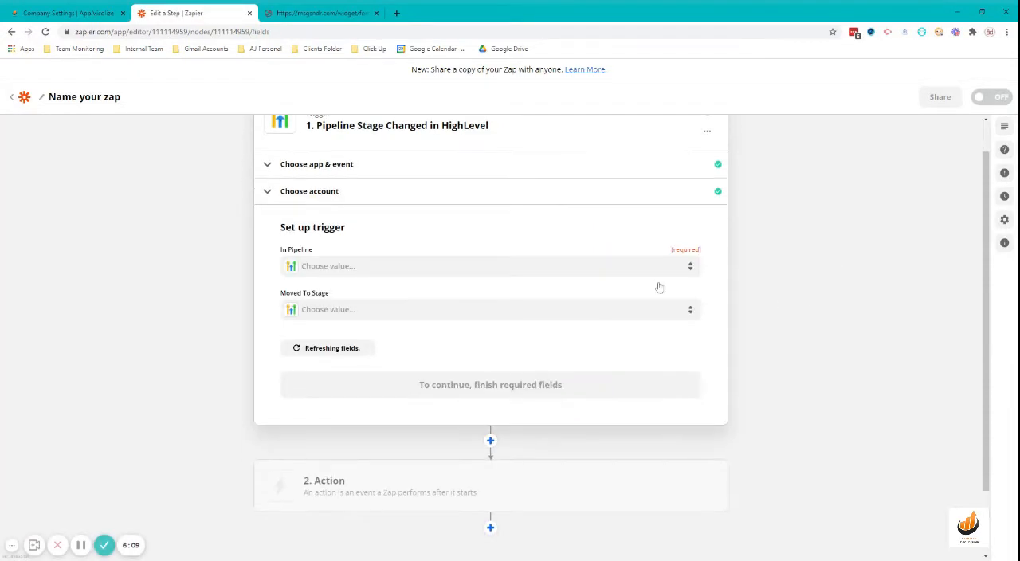
left_click(486, 265)
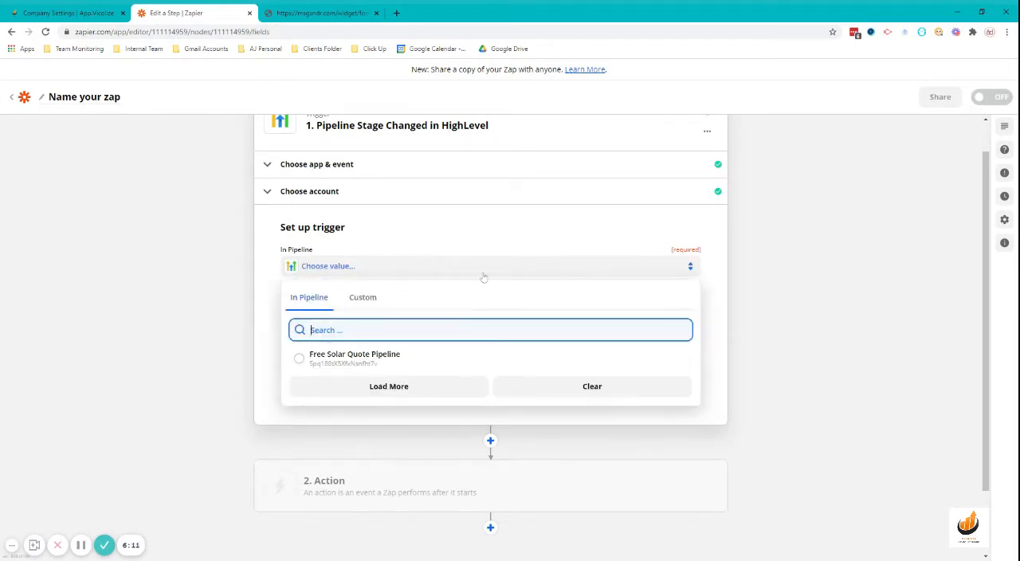
left_click(354, 357)
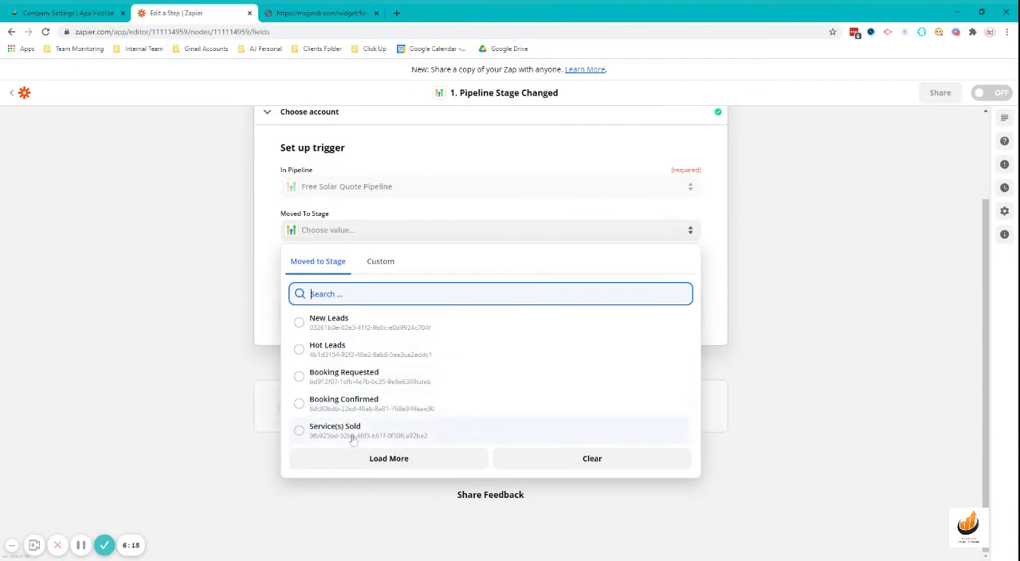
left_click(334, 430)
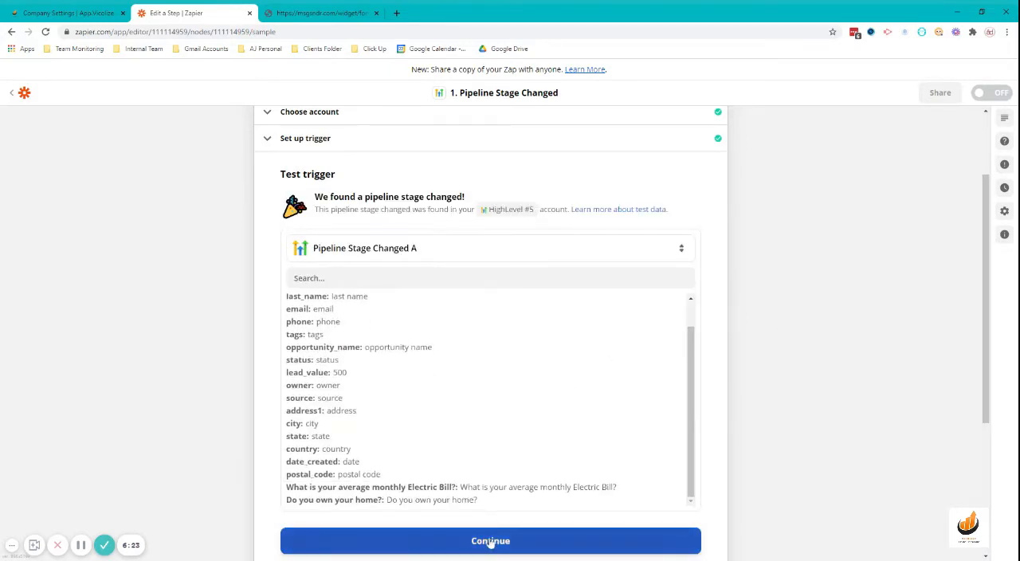
left_click(491, 540)
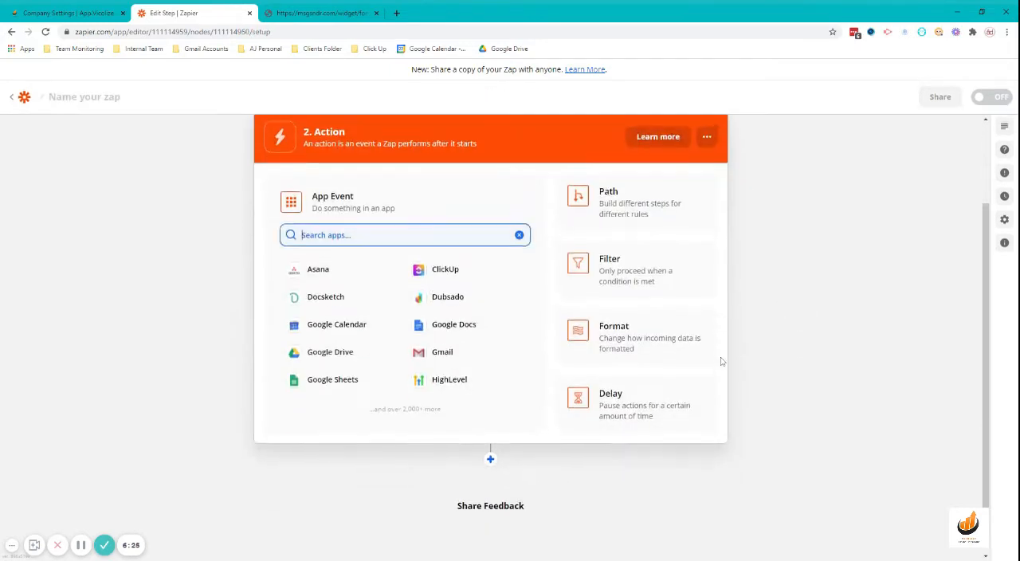
- Choose HighLevel's Add Account action with the HighLevel #5 account and proceed to setup
left_click(450, 379)
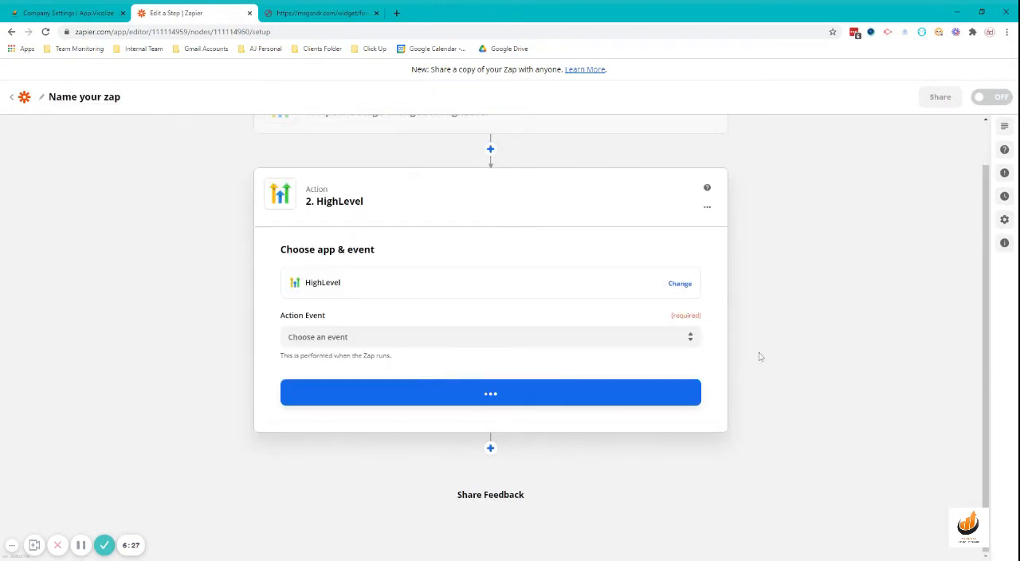
left_click(491, 337)
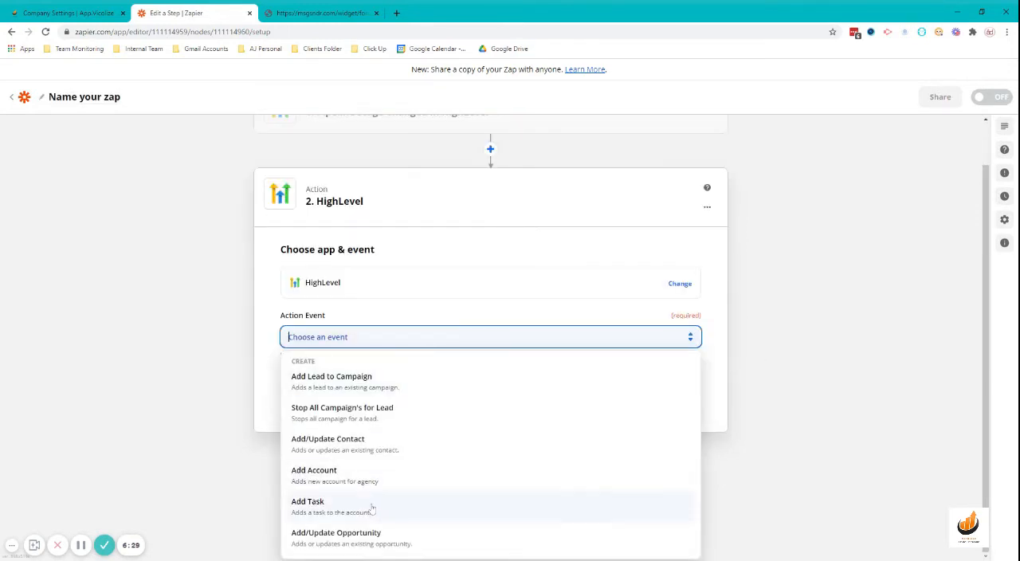
left_click(315, 469)
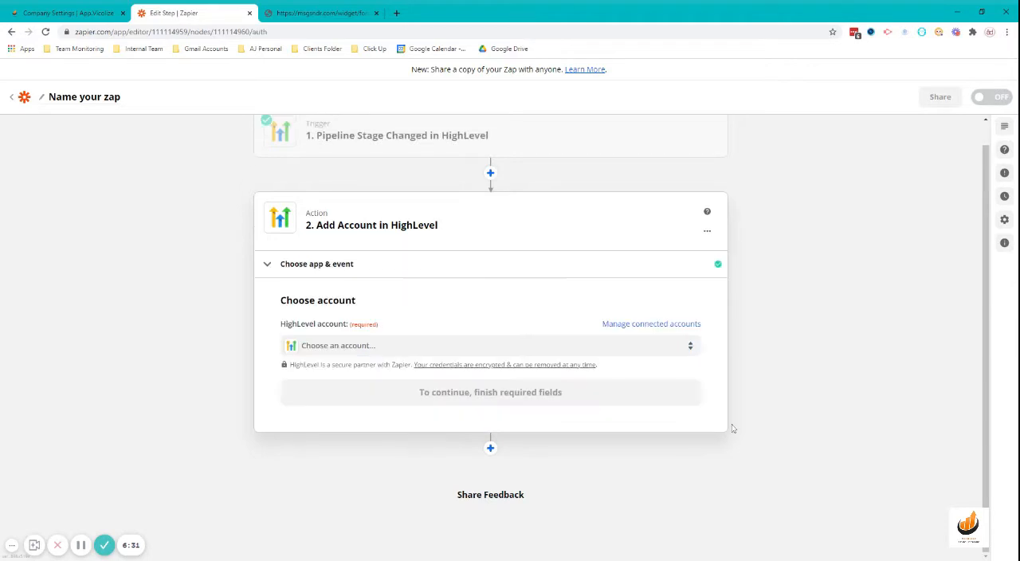
left_click(491, 346)
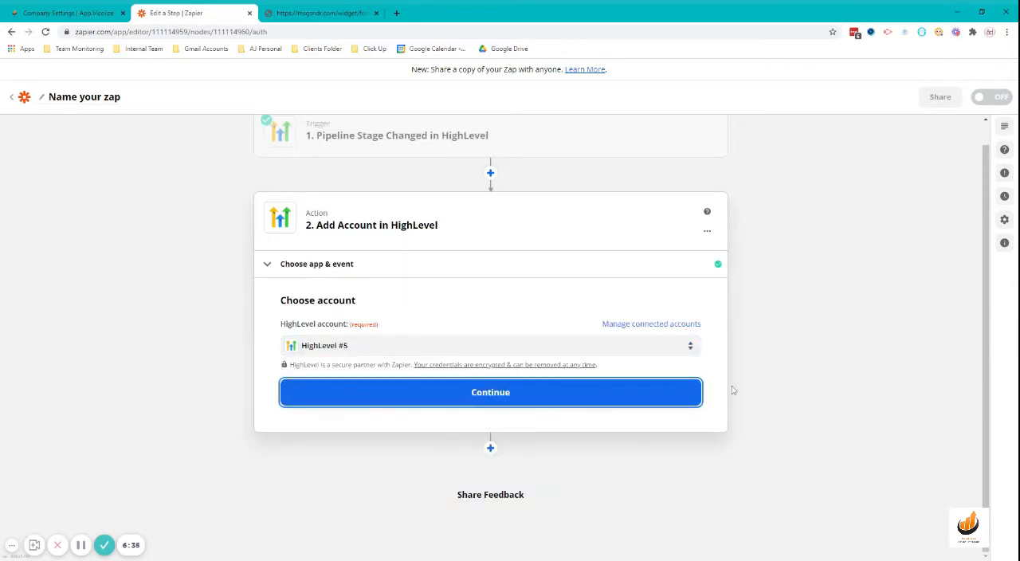
left_click(491, 393)
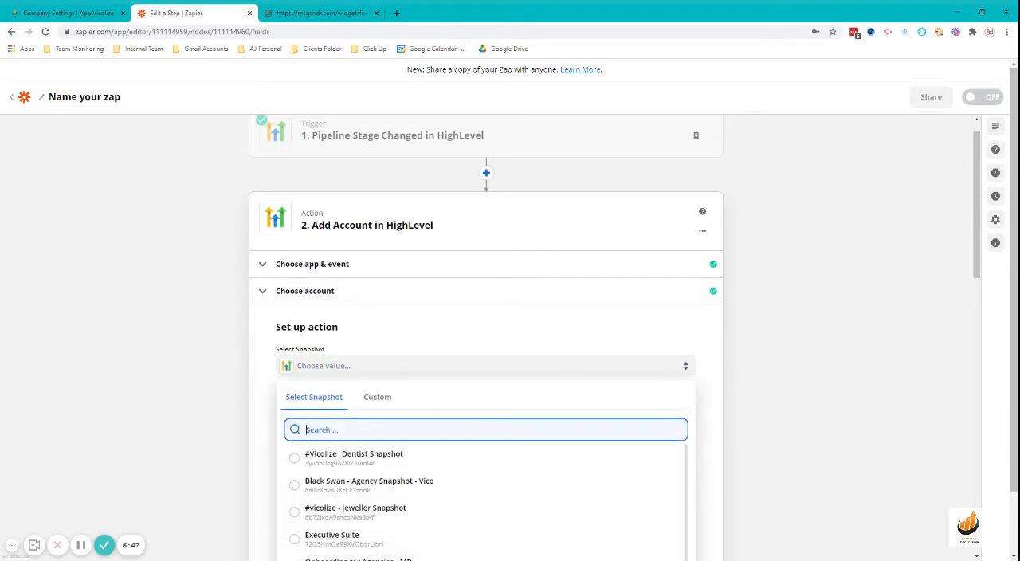
- Use the #Vicidize_Dentist Snapshot, map trigger First Name, Last Name and Email, and set Generate Password Automatically to False
left_click(354, 457)
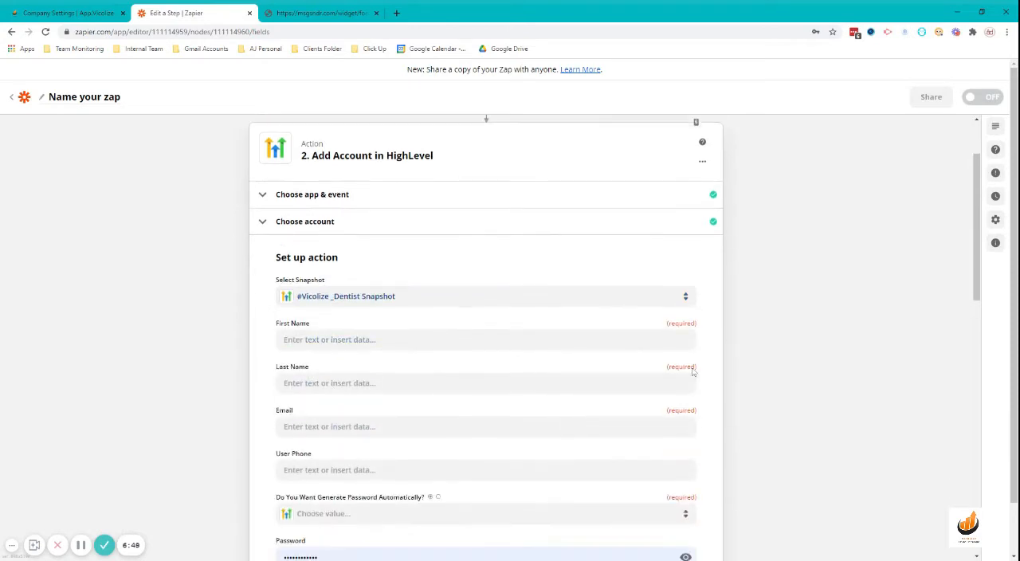
left_click(487, 340)
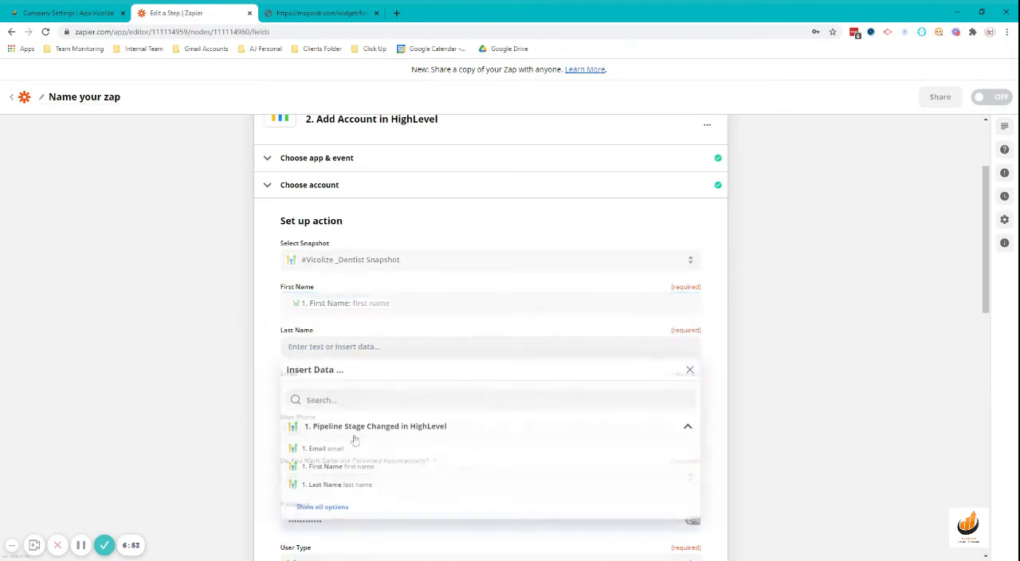
left_click(323, 485)
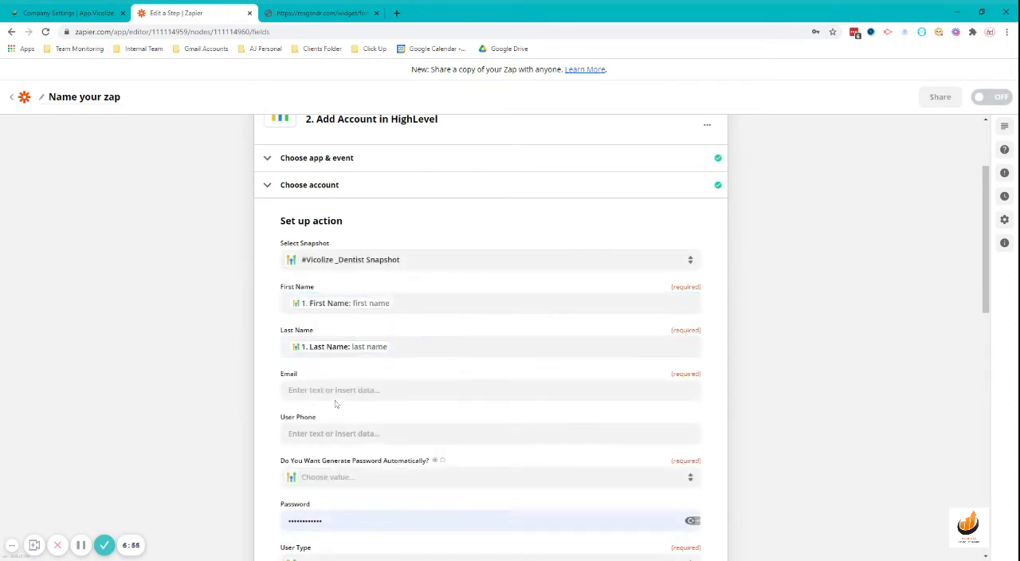
left_click(491, 389)
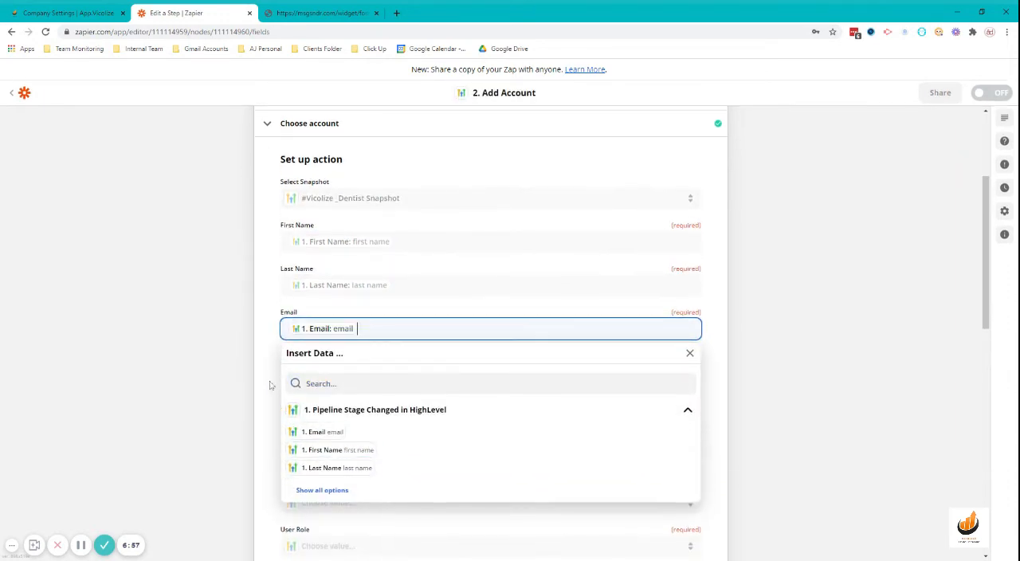
left_click(491, 371)
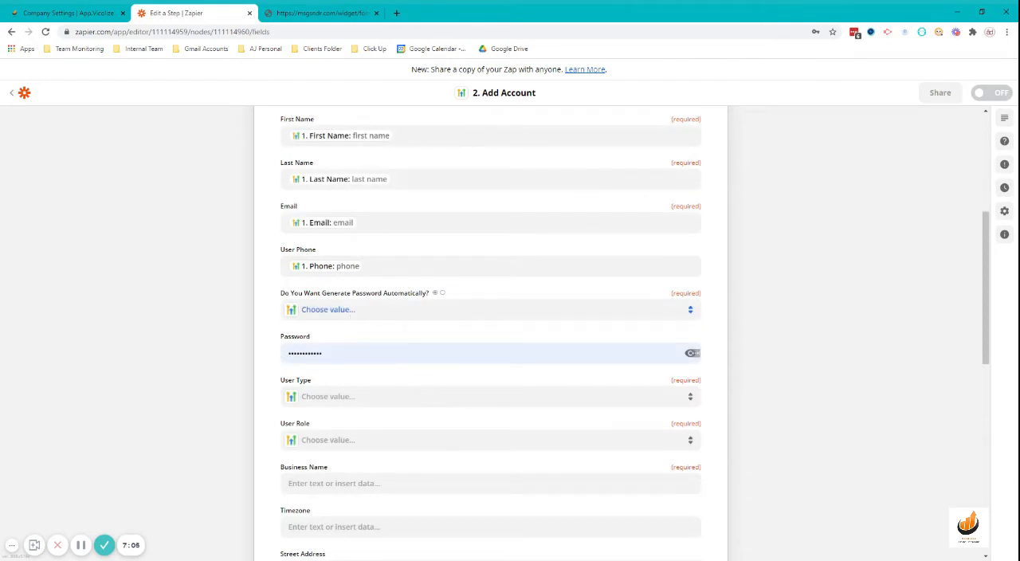
left_click(490, 309)
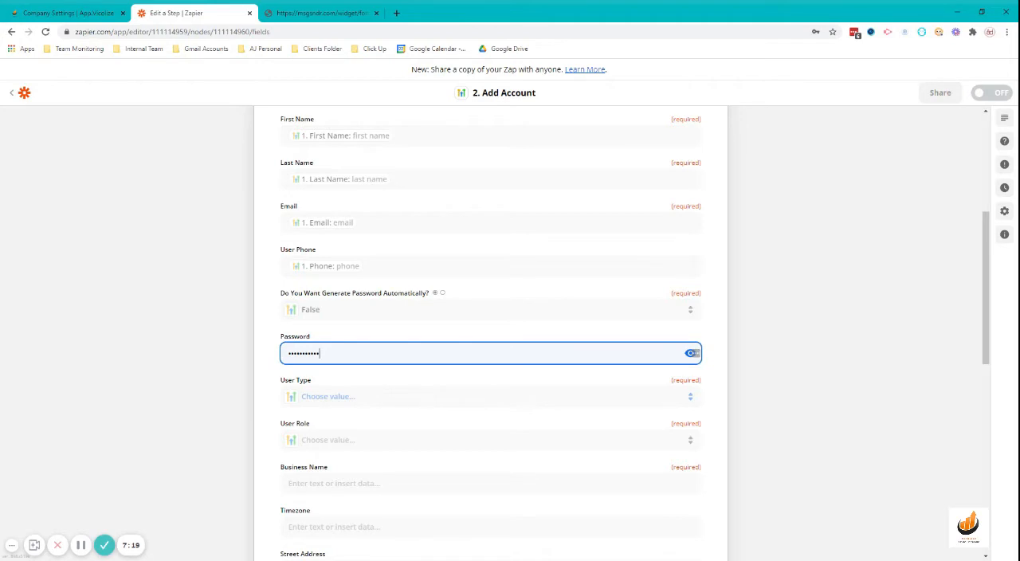
mouse_move(418, 397)
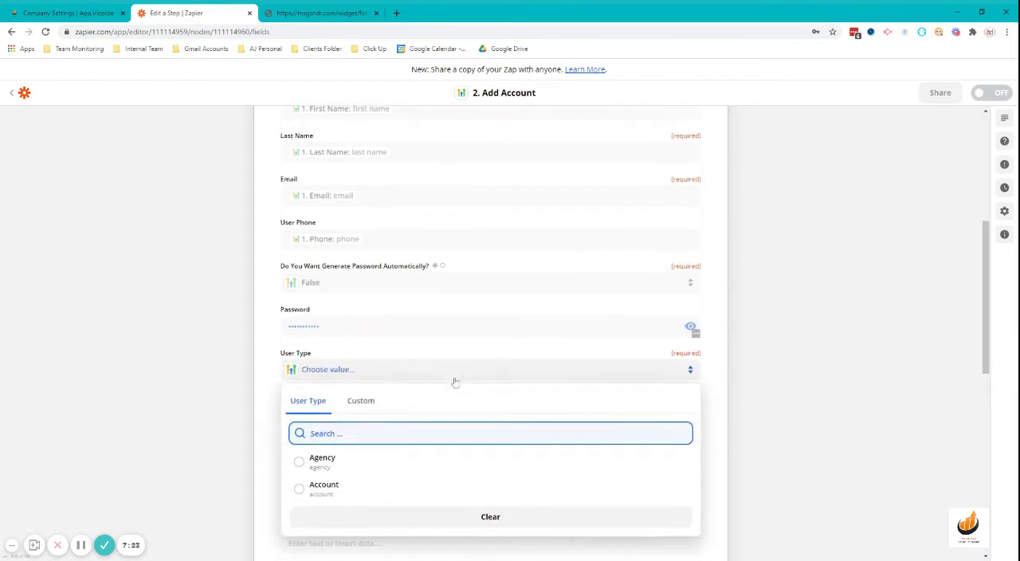
- Set user type Account and role Admin, searching the trigger data for a business name without inserting one
left_click(324, 485)
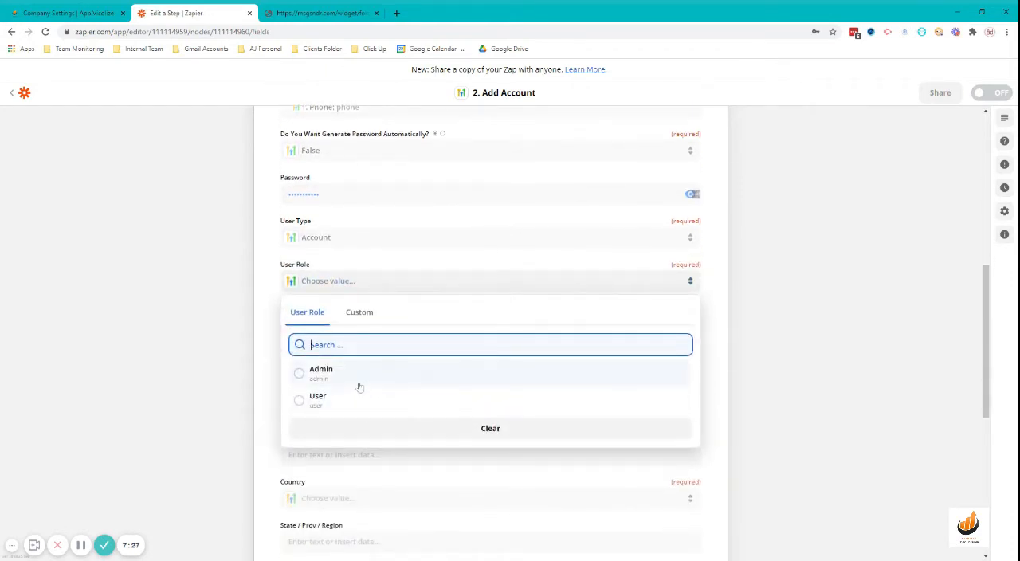
left_click(320, 370)
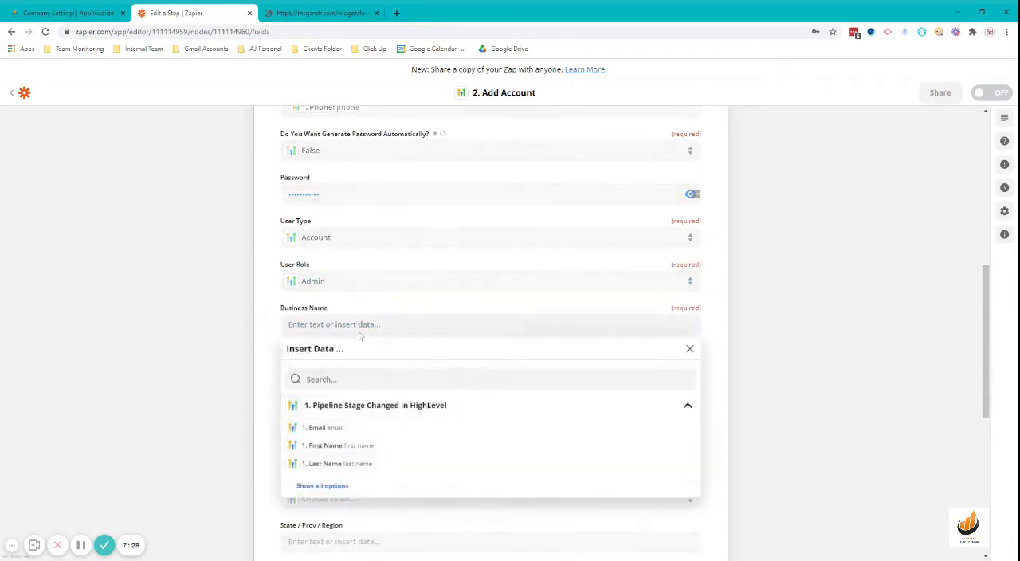
left_click(491, 379)
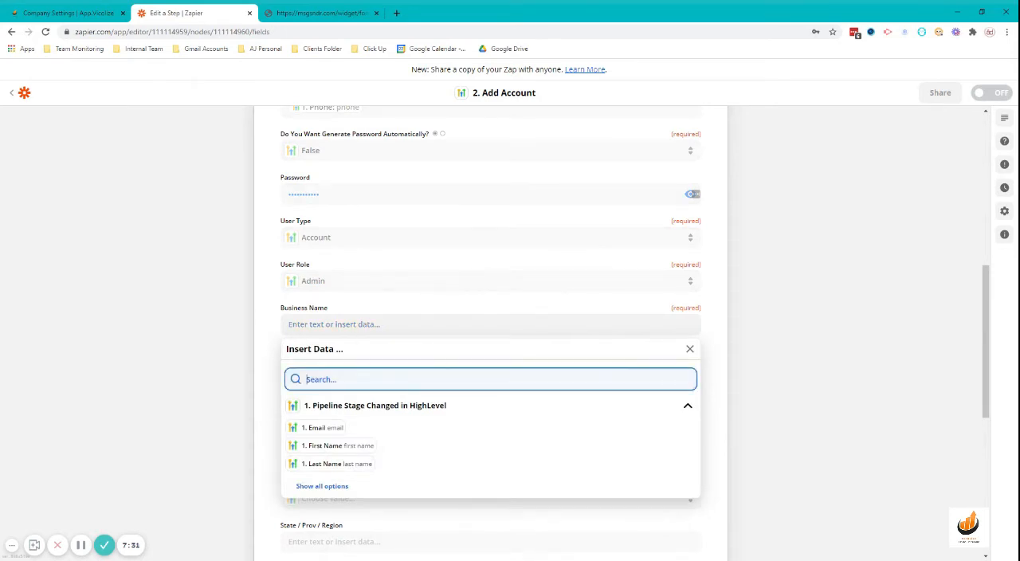
type("orga")
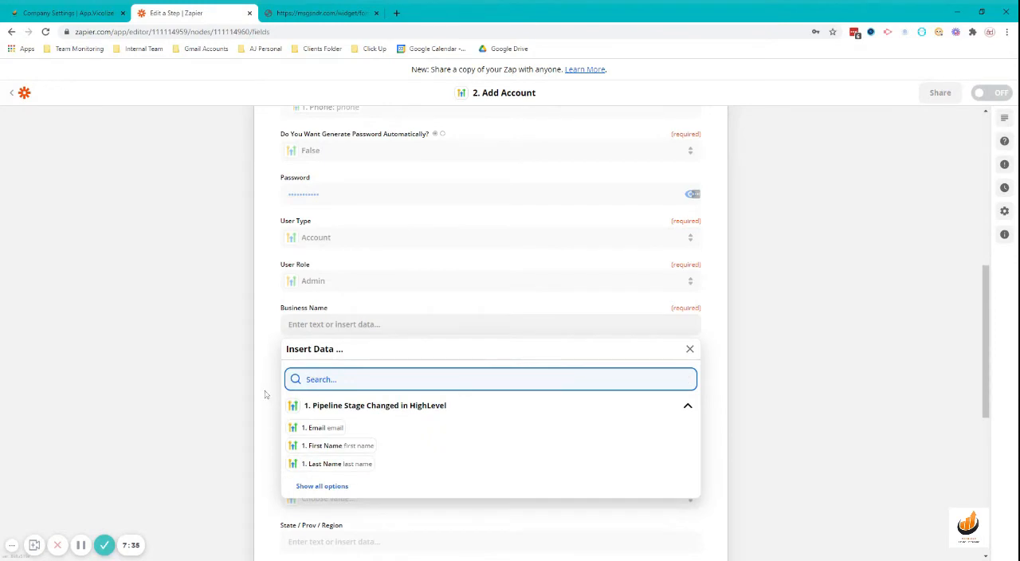
left_click(689, 350)
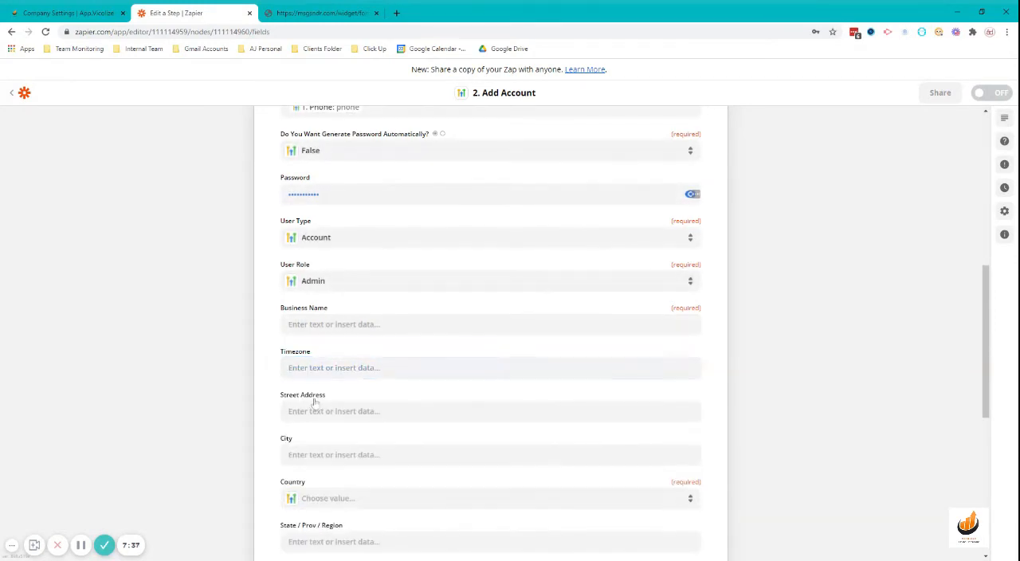
- Map the customer address and city from the trigger and set the country to Philippines
type("add")
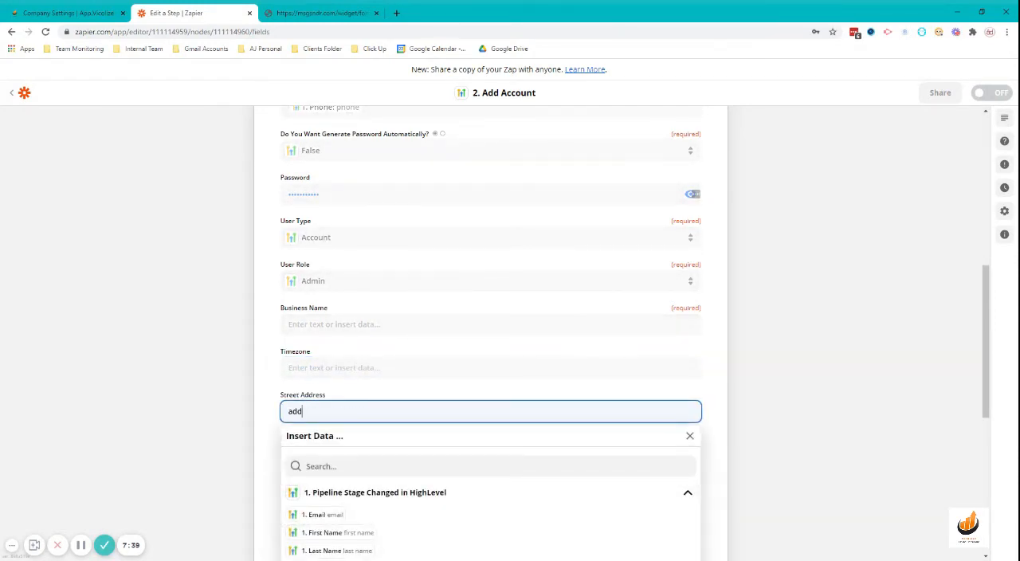
type("add")
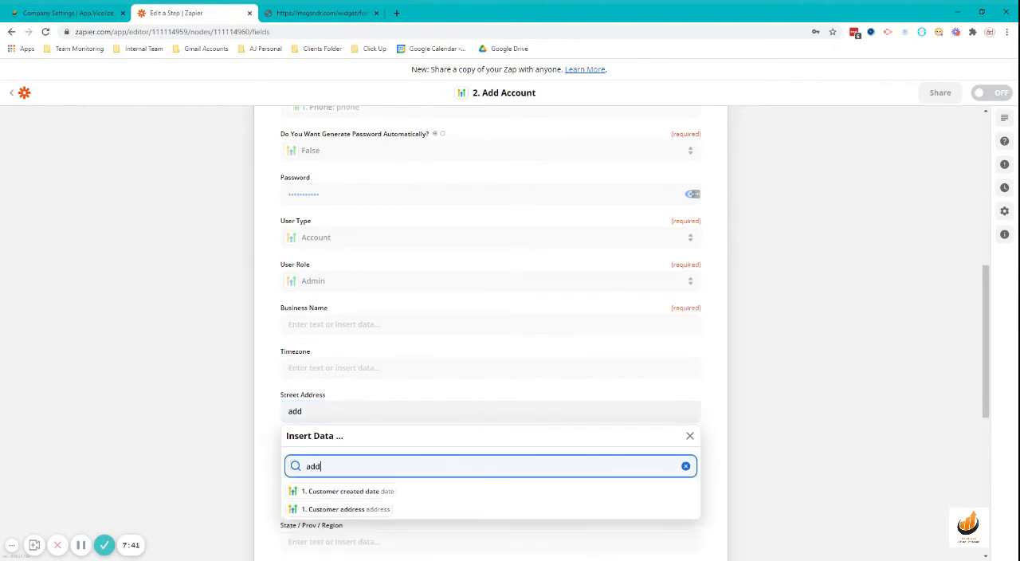
left_click(338, 510)
type("c")
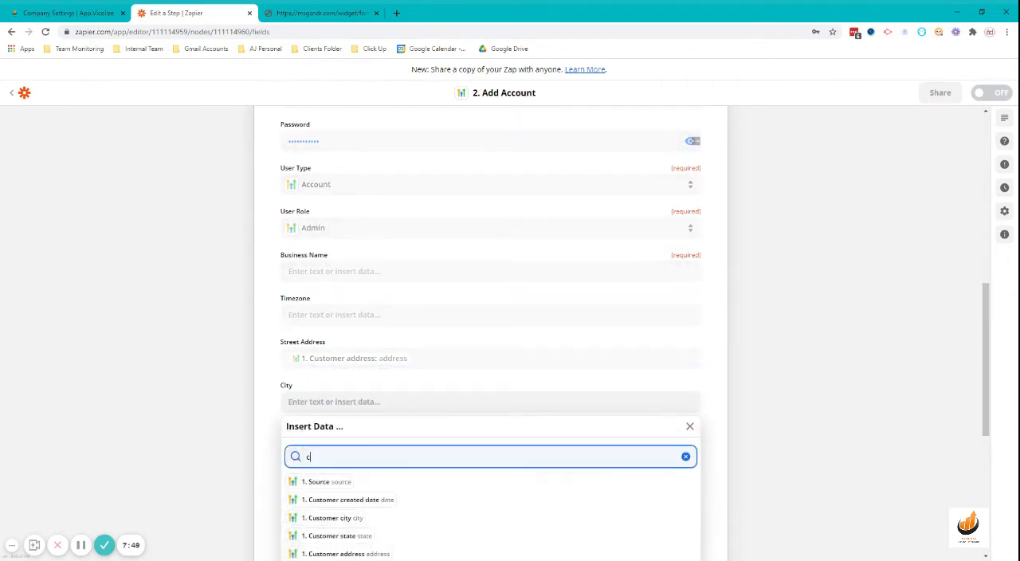
left_click(335, 516)
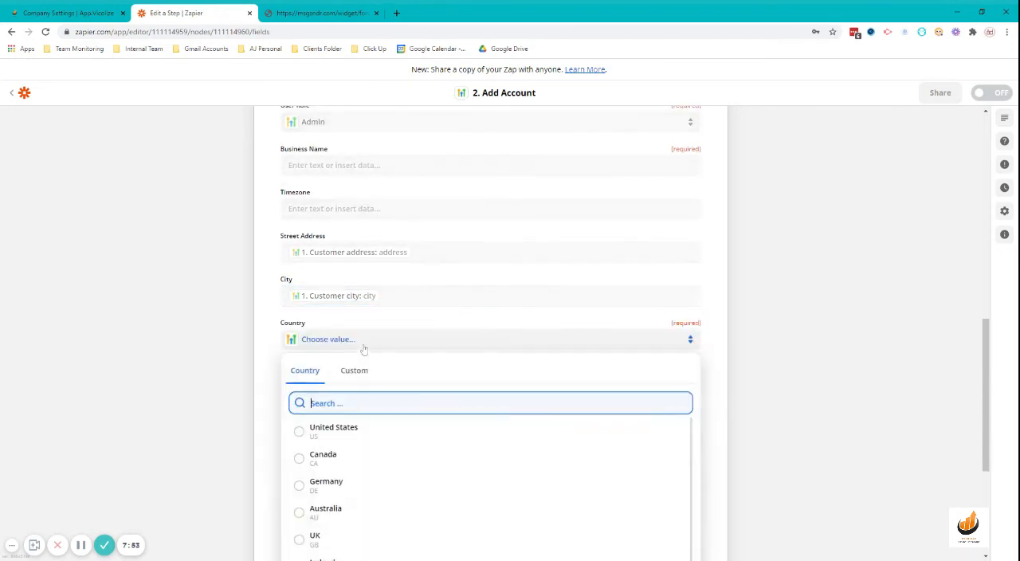
type("ph")
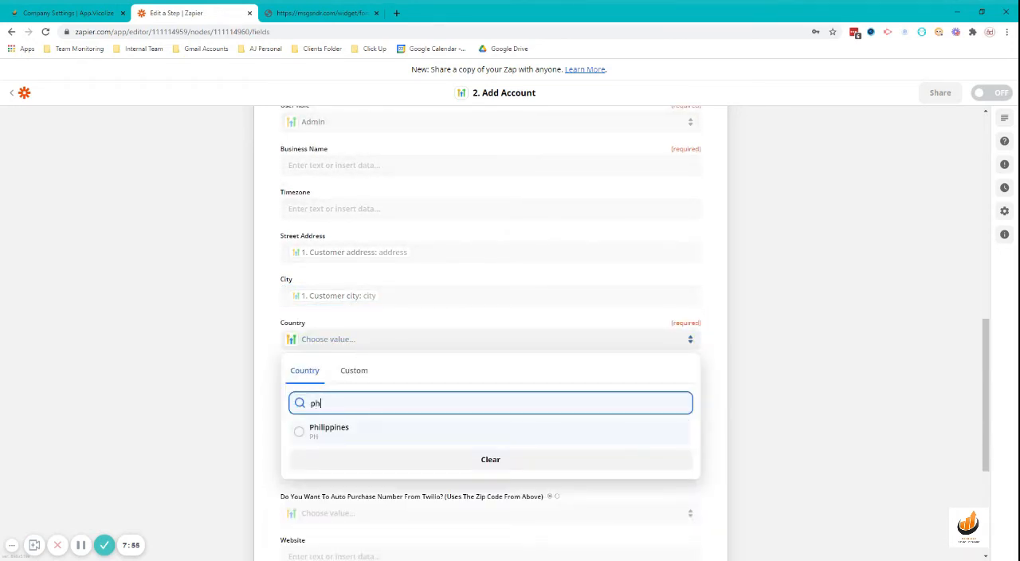
left_click(328, 431)
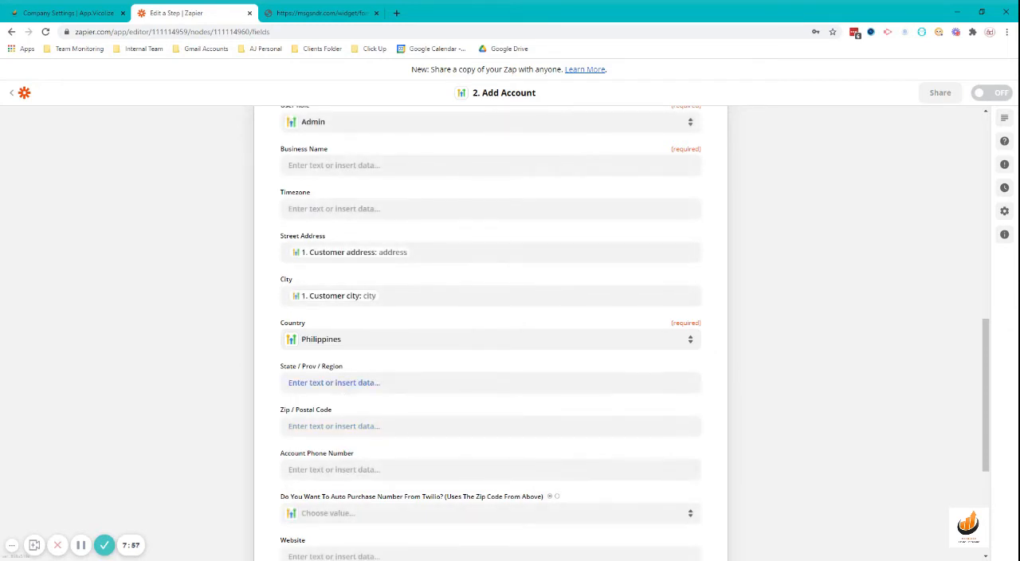
left_click(491, 383)
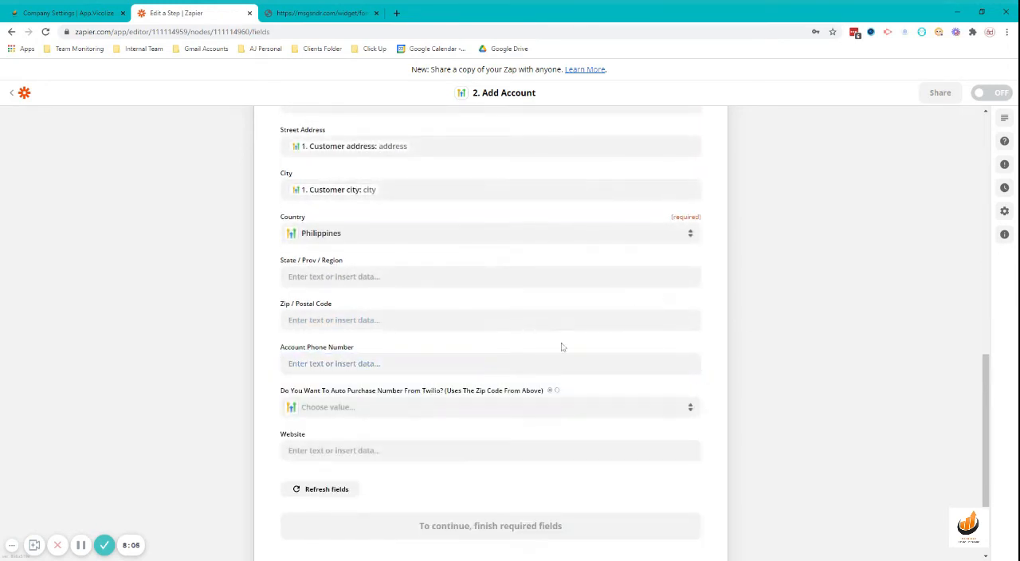
- Set Auto Purchase Number From Twilio to False
scroll("down", 3)
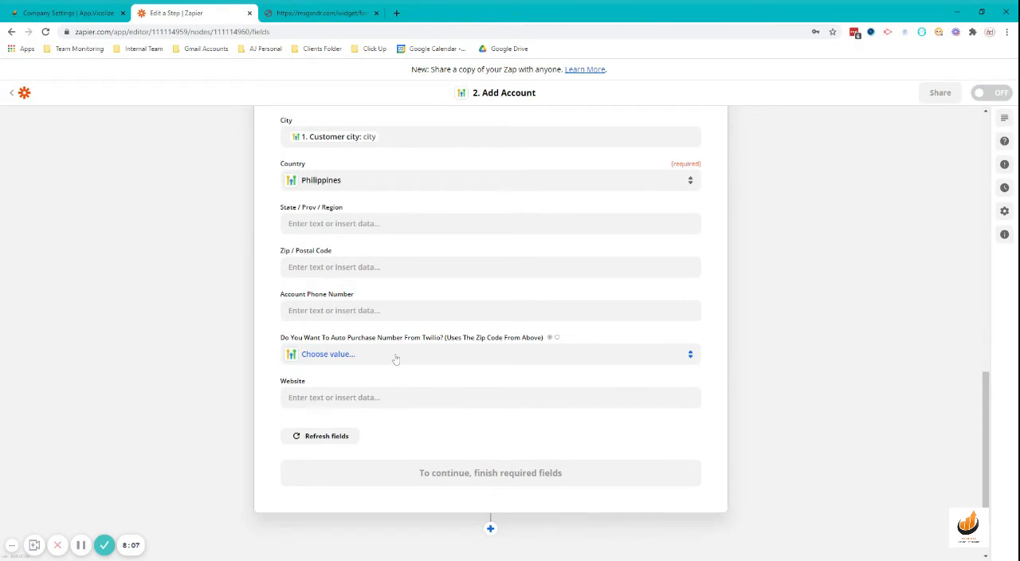
mouse_move(750, 341)
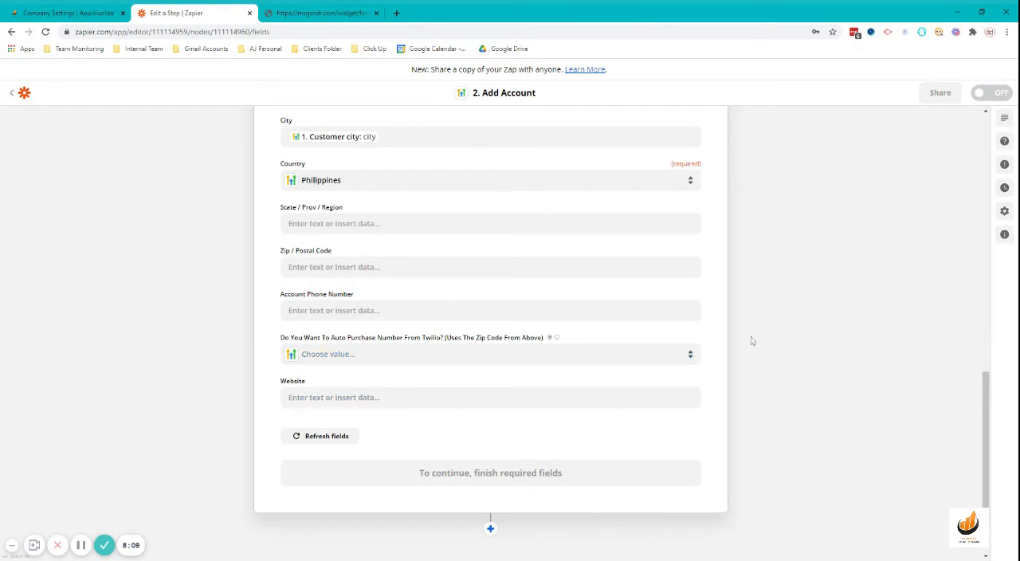
left_click(488, 354)
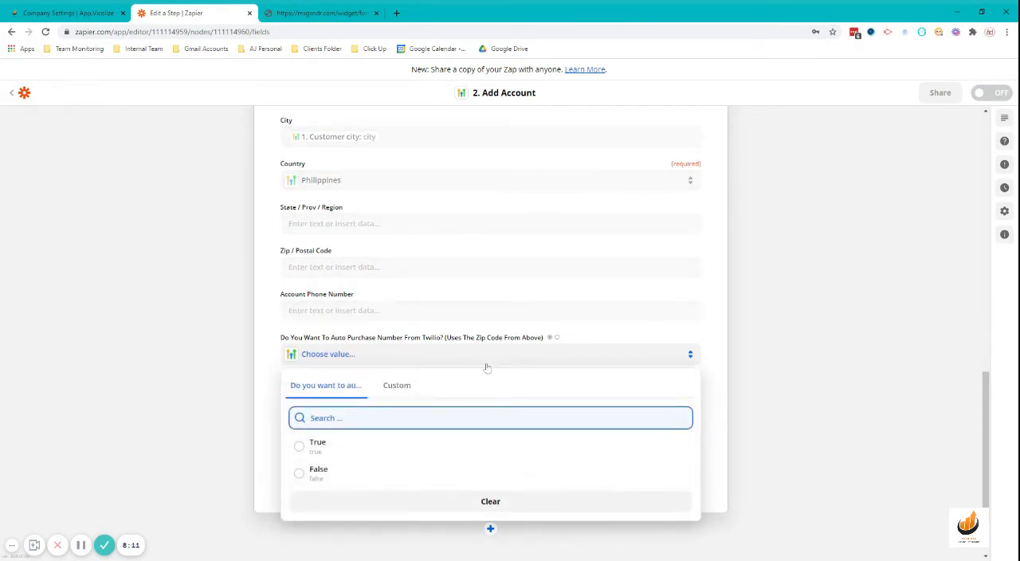
mouse_move(814, 402)
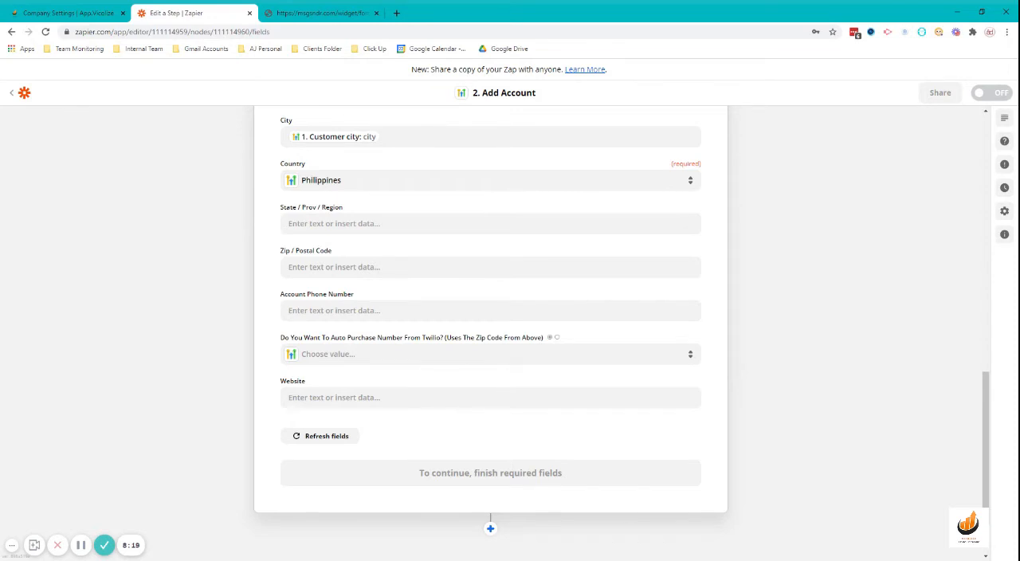
mouse_move(794, 351)
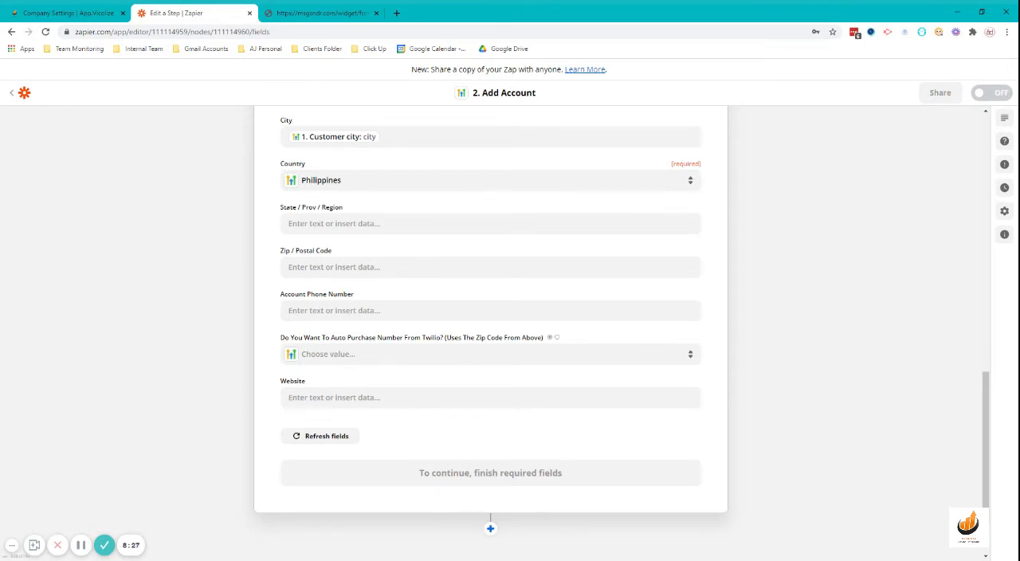
mouse_move(707, 395)
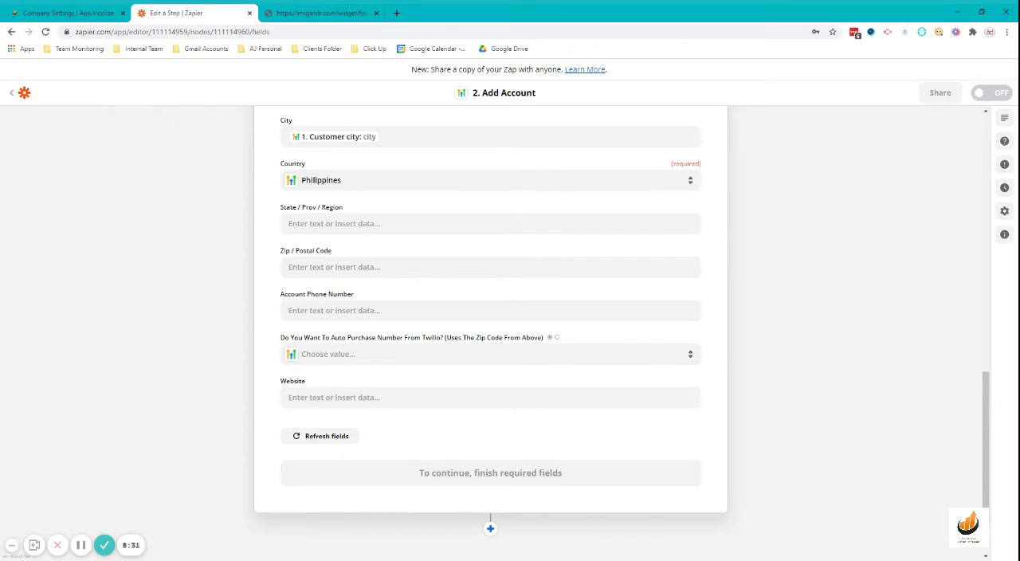
mouse_move(570, 418)
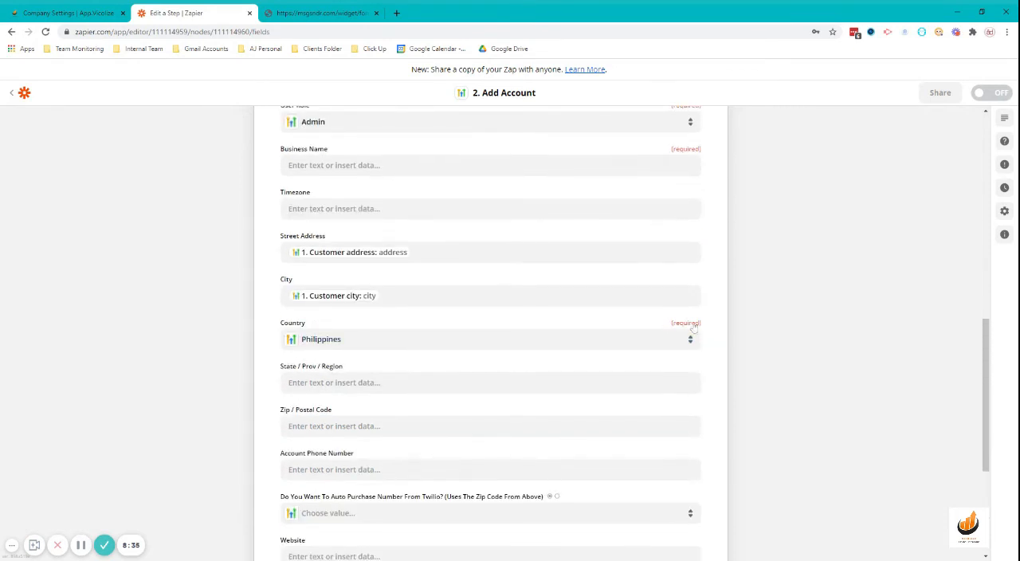
scroll("down", 3)
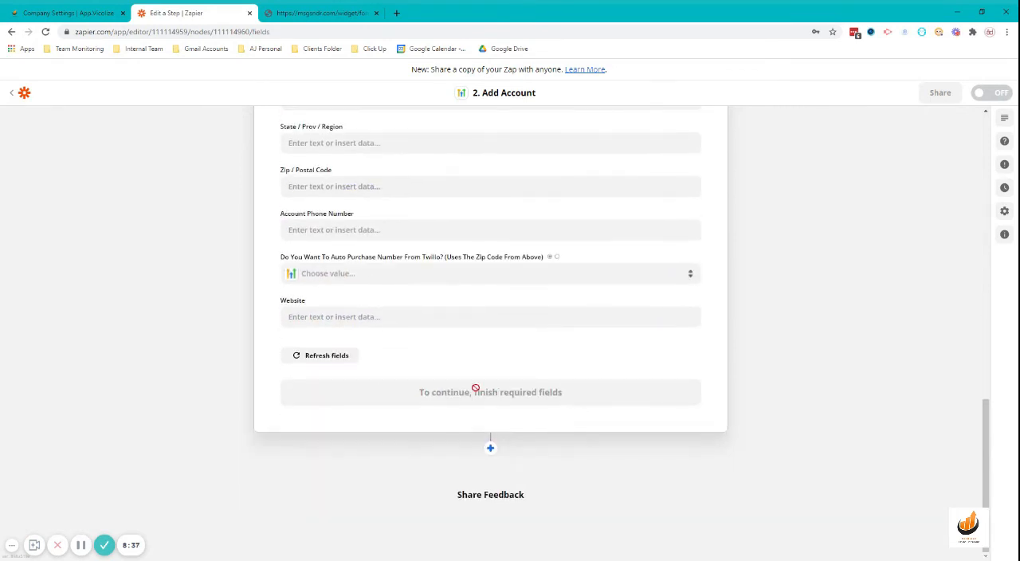
scroll("up", 3)
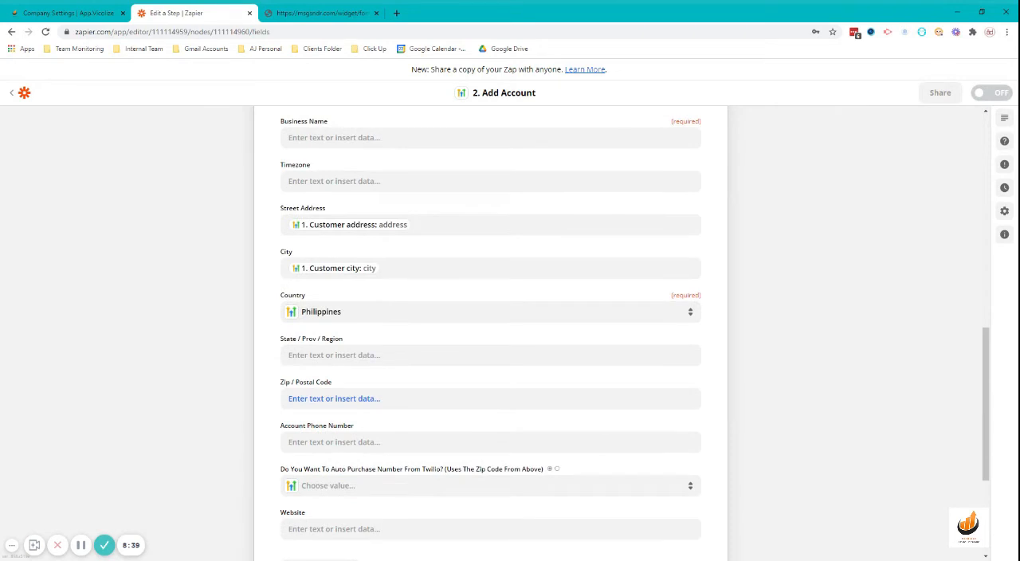
scroll("down", 3)
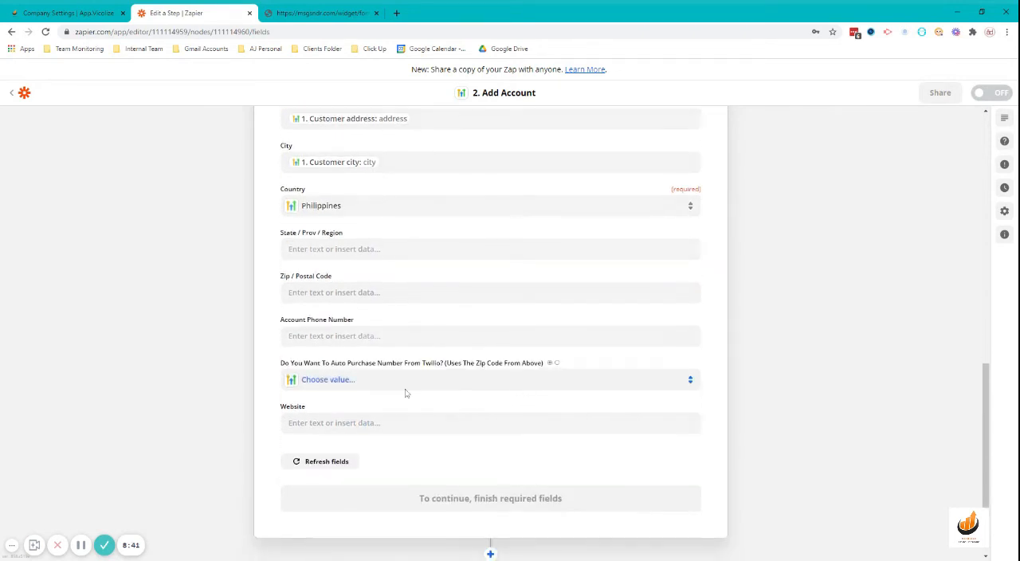
left_click(310, 380)
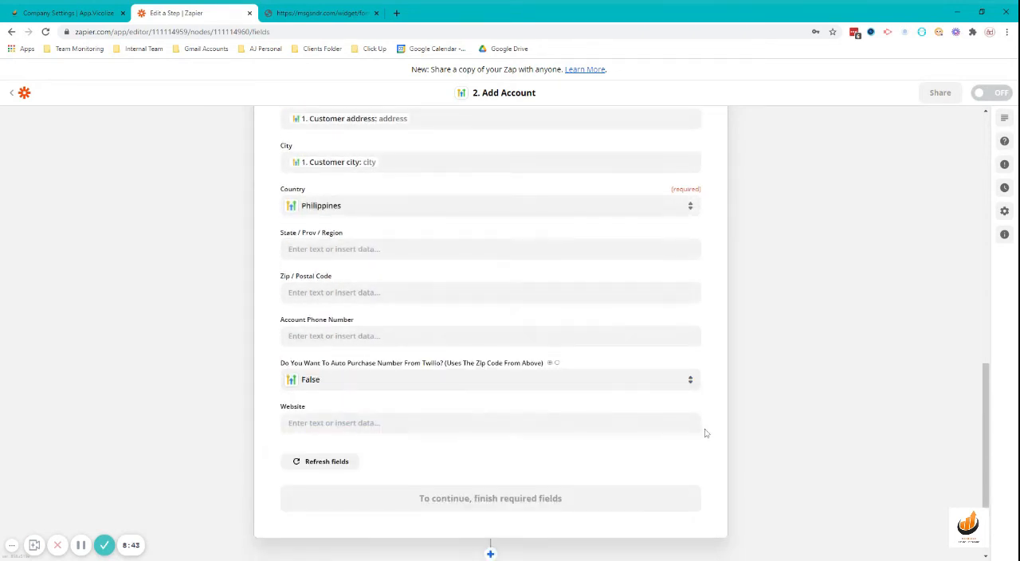
scroll("up", 3)
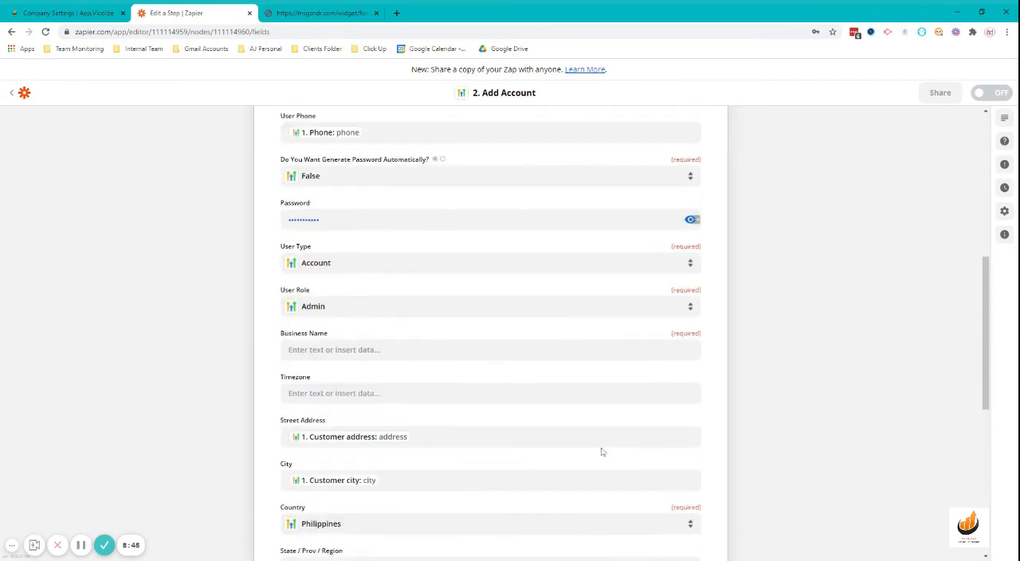
- Build Business Name from the contact's first name with a 'DEMO -' prefix
left_click(491, 349)
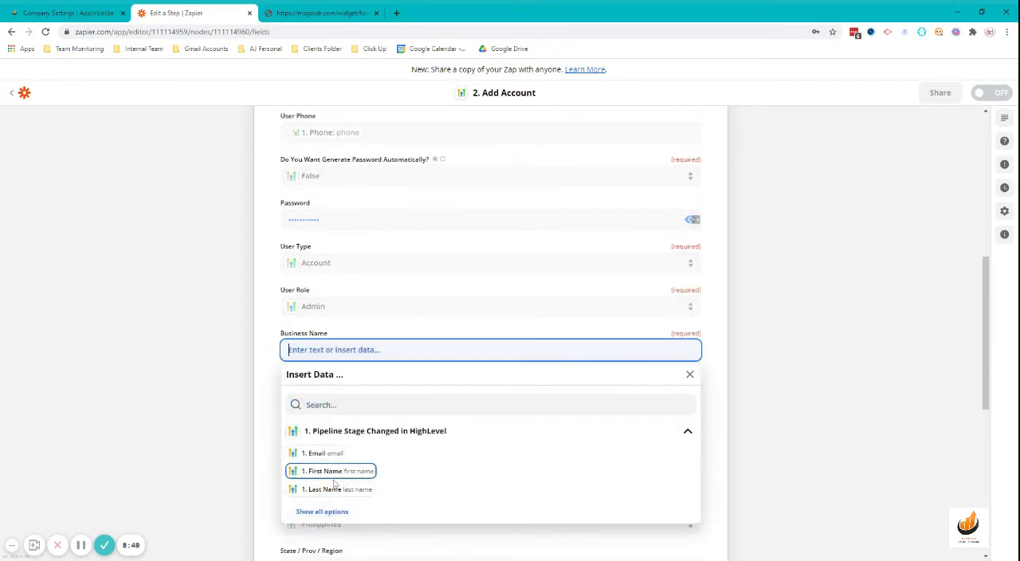
left_click(327, 489)
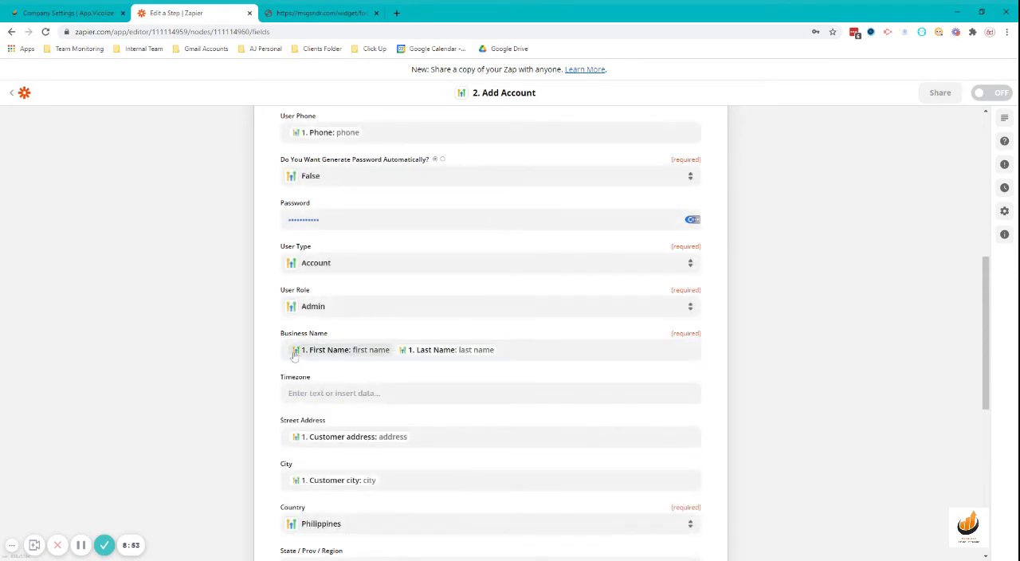
scroll("down", 3)
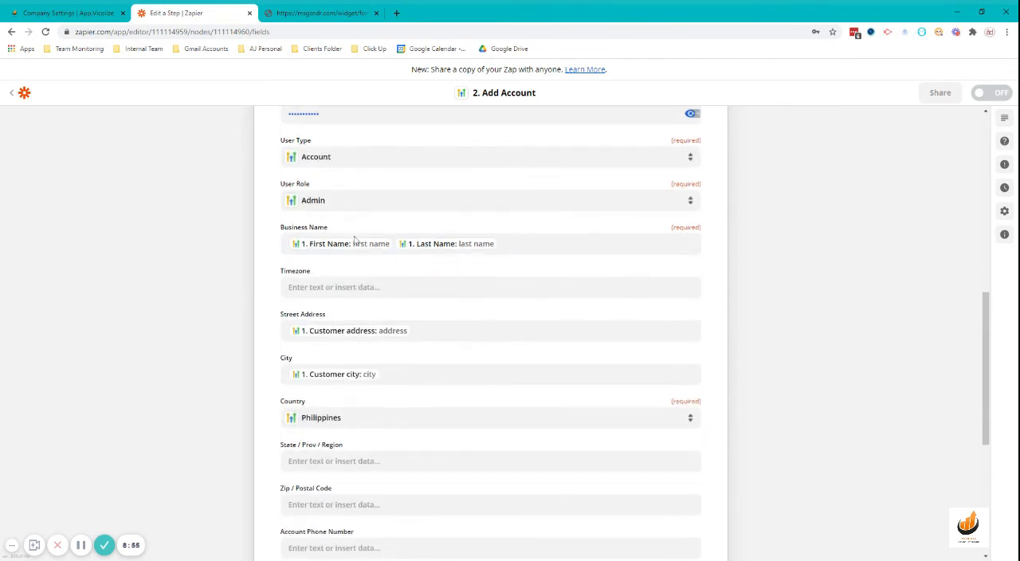
left_click(491, 243)
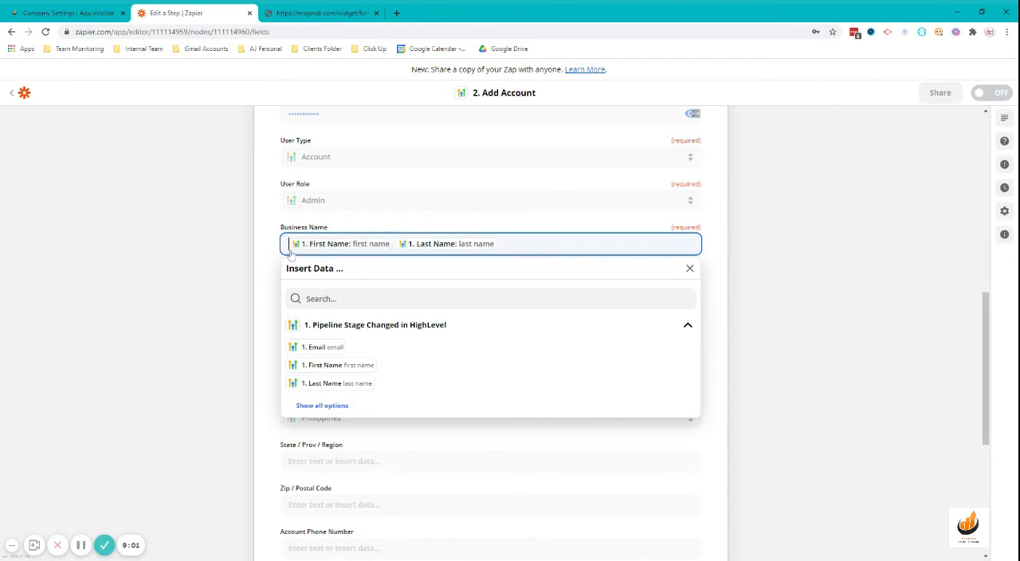
type("DEMO -0")
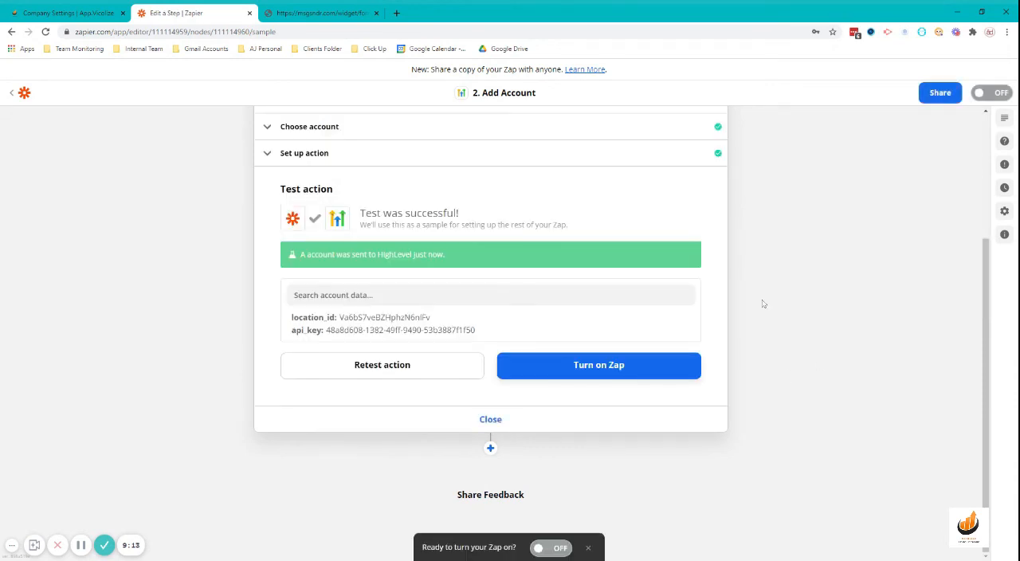
- Turn the zap on and head to the CRM to find the new account
left_click(600, 365)
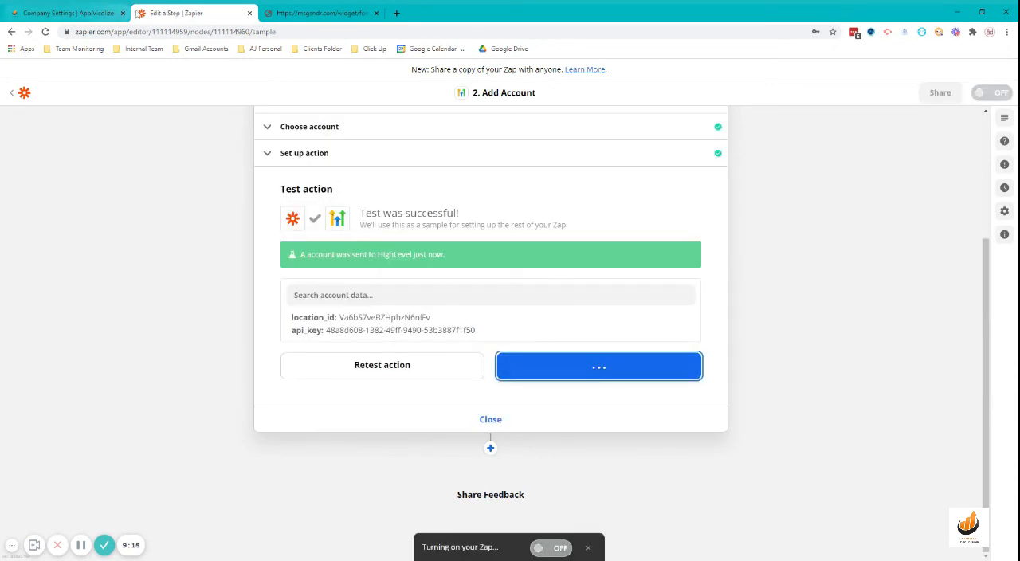
left_click(64, 13)
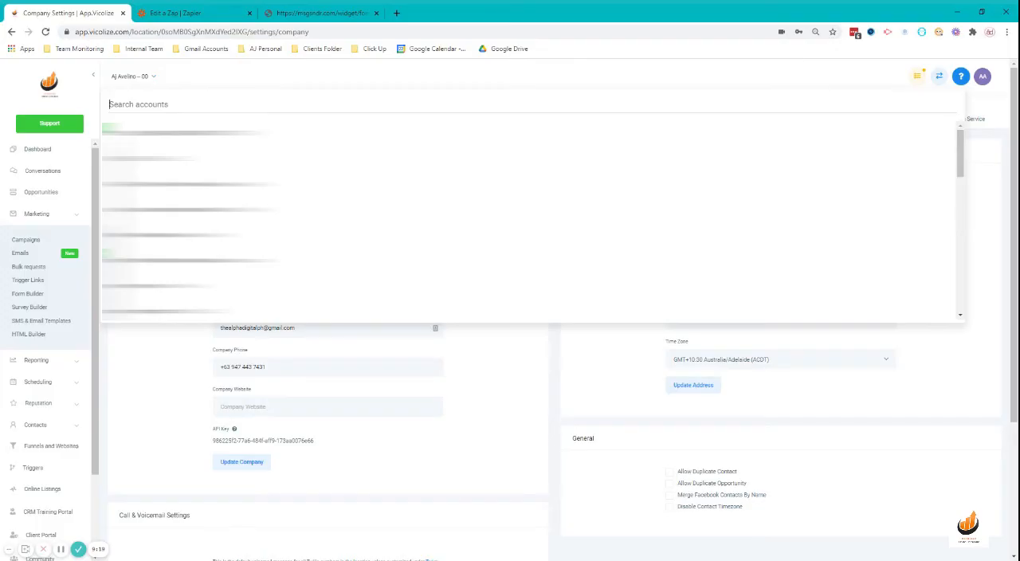
- Search the account switcher for DEMO, then bring up the onboarding form page
type("DEM")
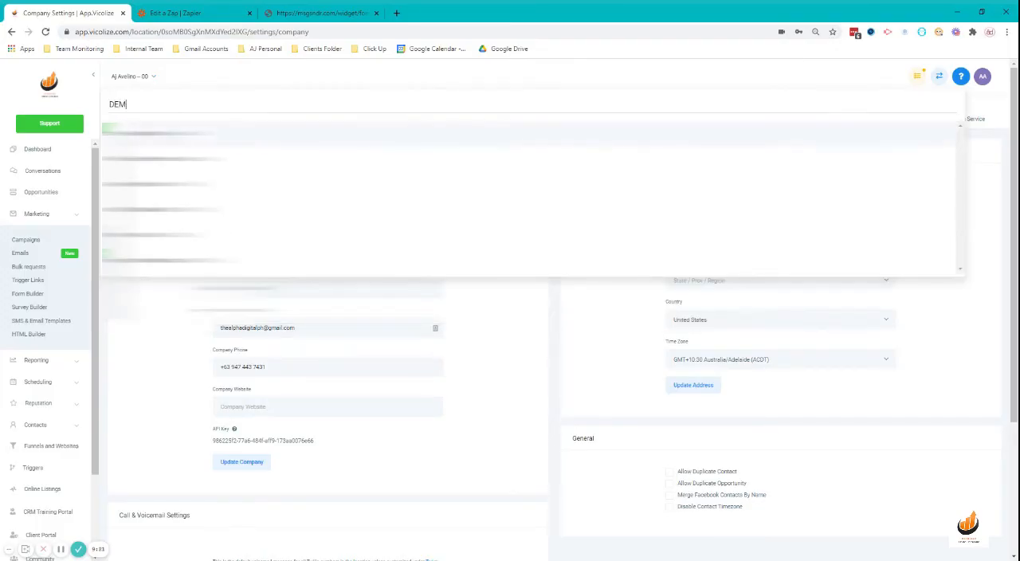
type("O")
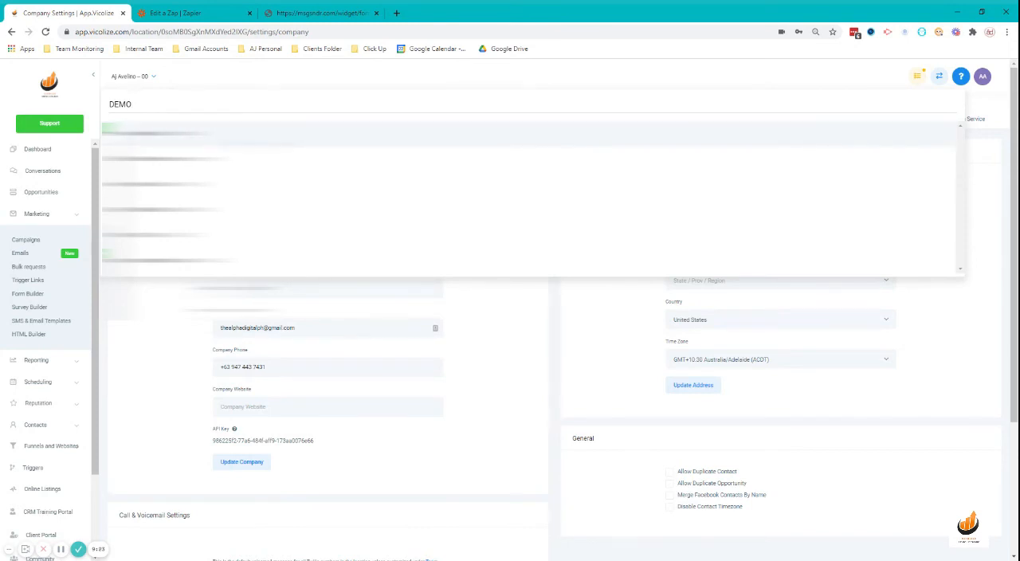
left_click(319, 13)
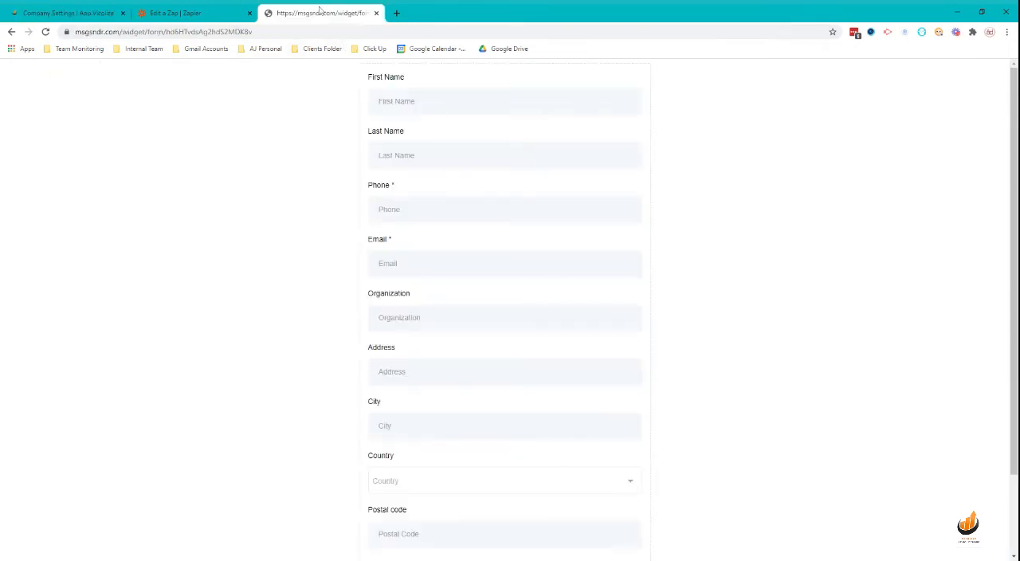
left_click(67, 13)
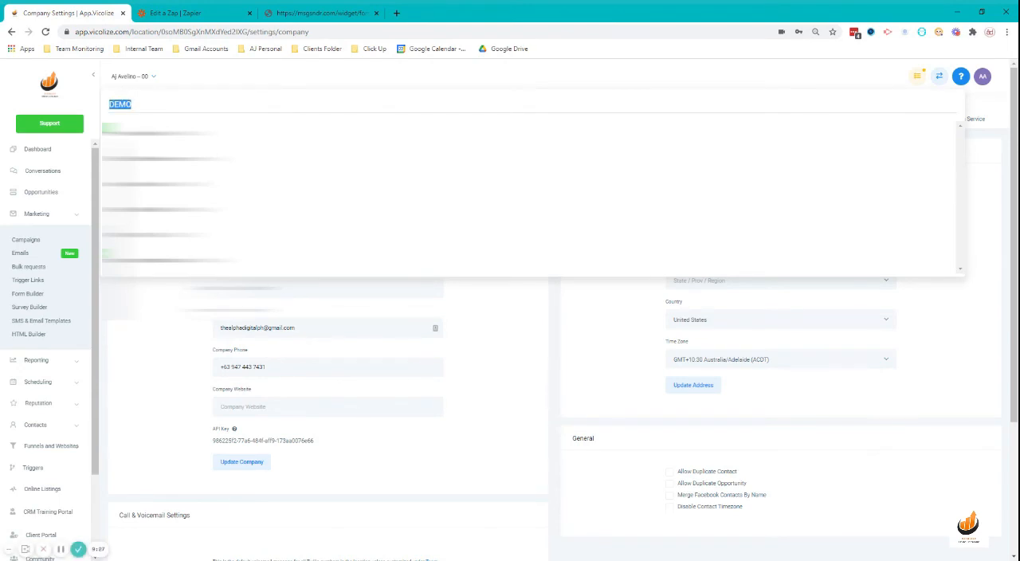
left_click(319, 13)
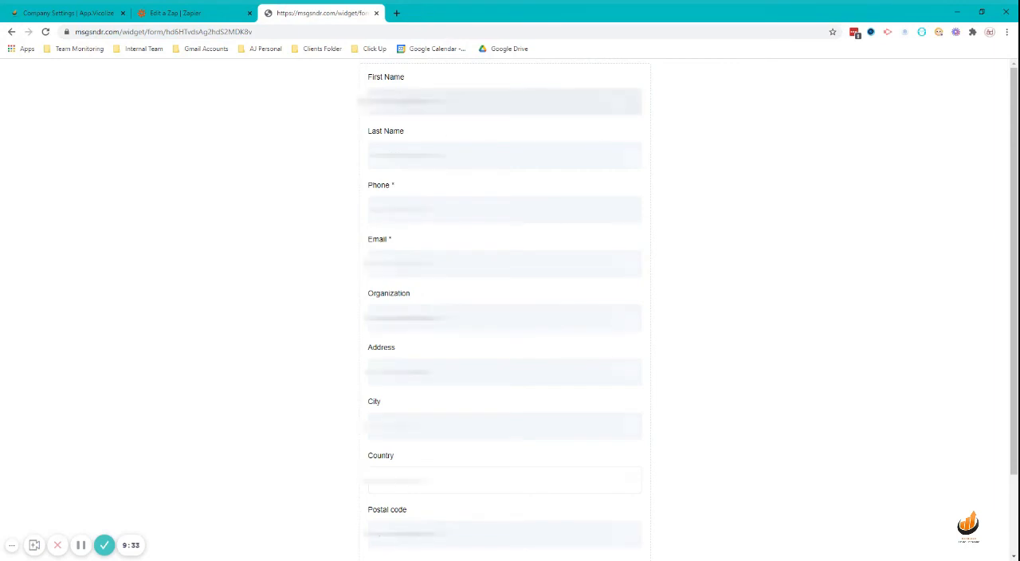
- Fill the onboarding form with a test contact, choose Philippines, submit it and check the zap in Zapier
left_click(502, 102)
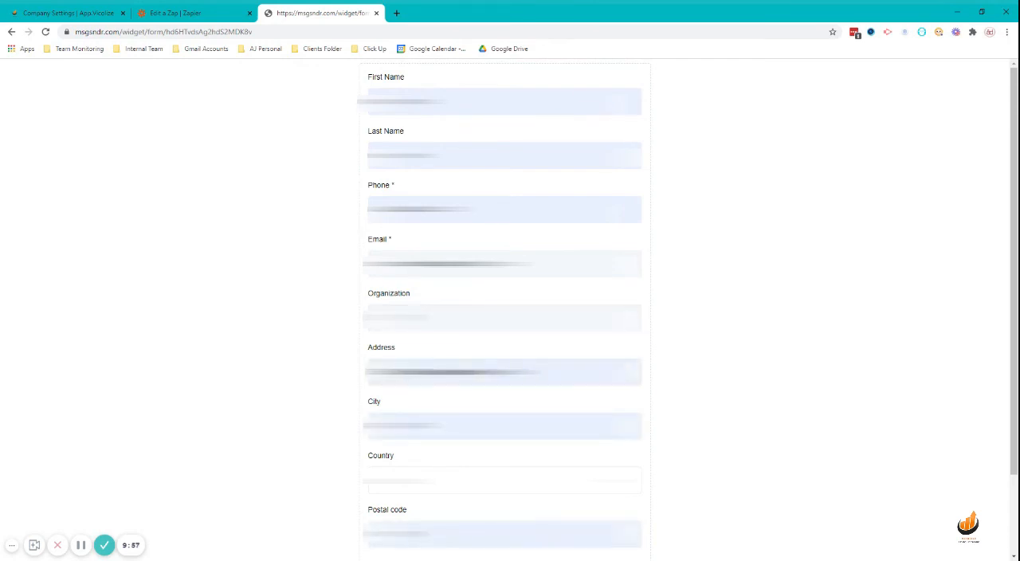
left_click(502, 386)
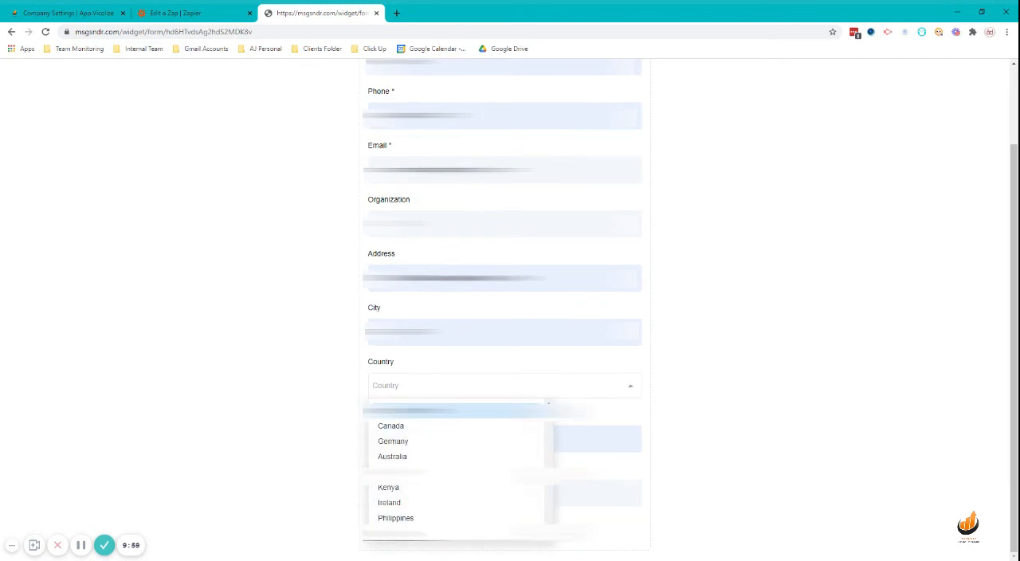
type("ph")
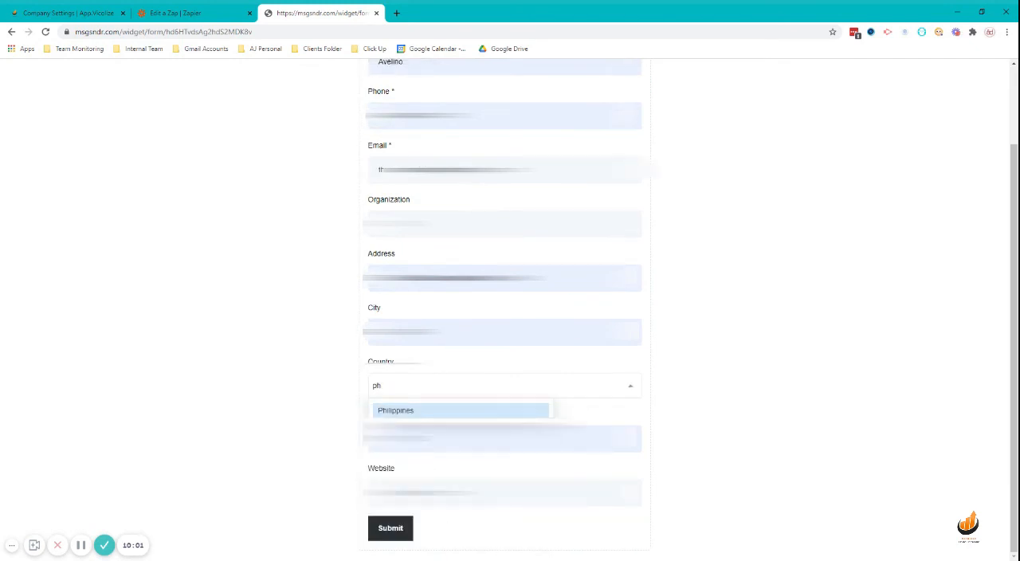
left_click(396, 410)
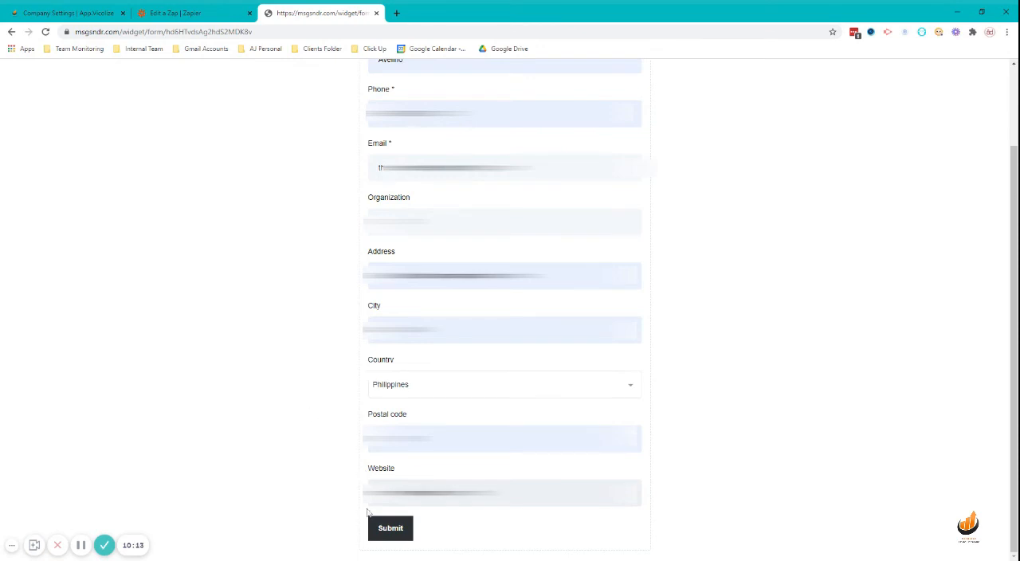
left_click(390, 528)
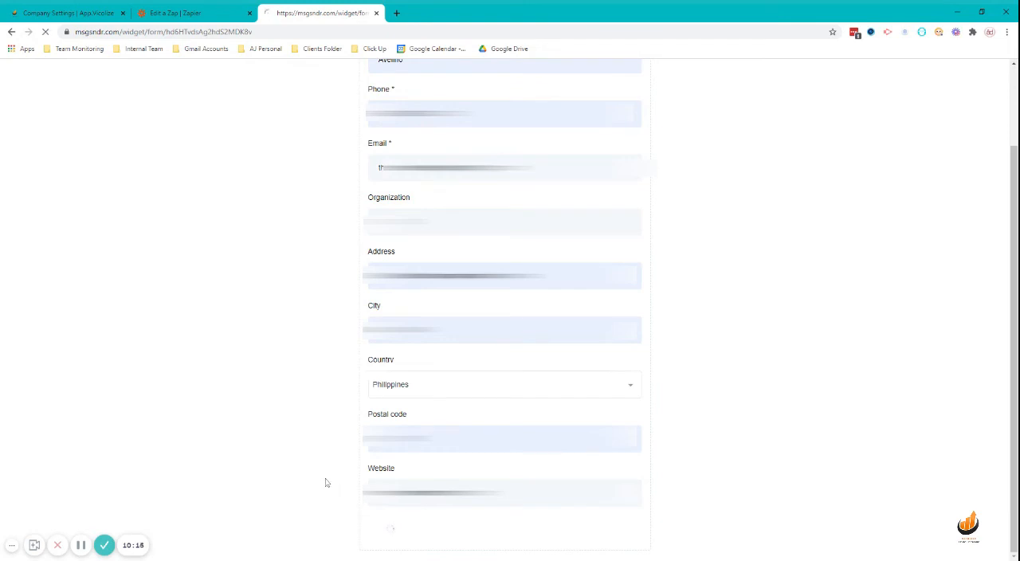
left_click(175, 12)
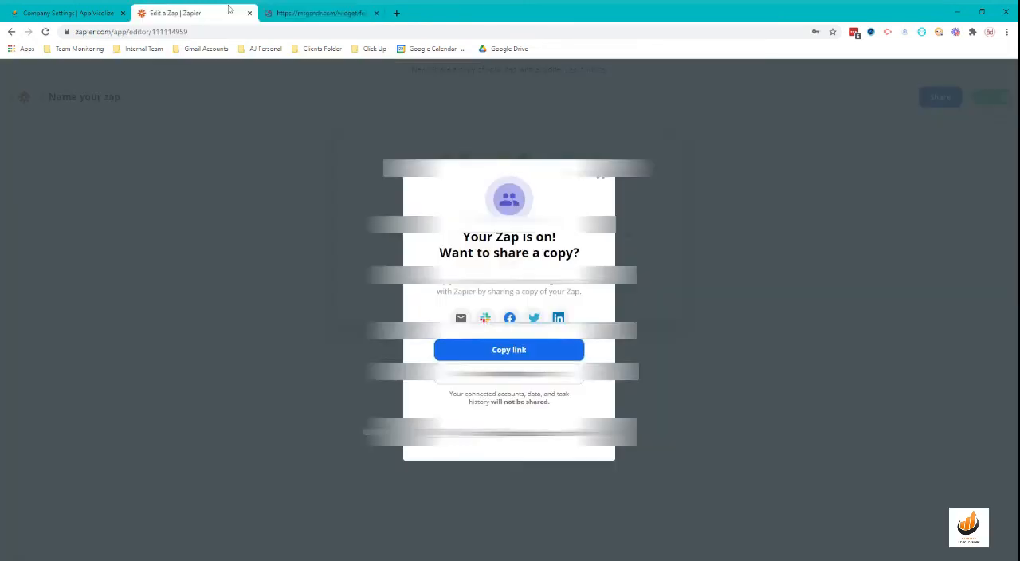
- Search the account switcher for 'demo' and select the new DEMO sub-account
left_click(64, 13)
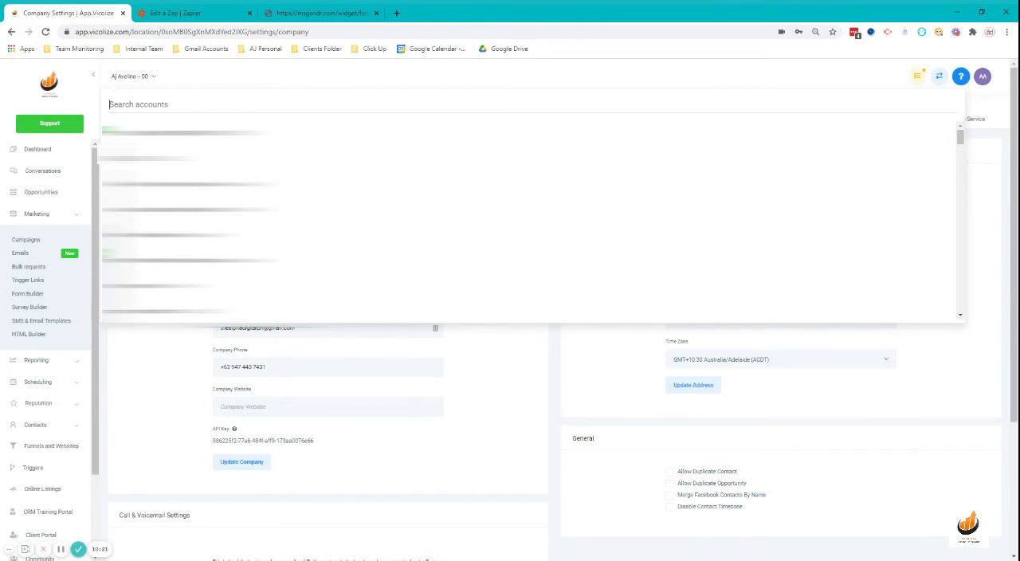
type("demo")
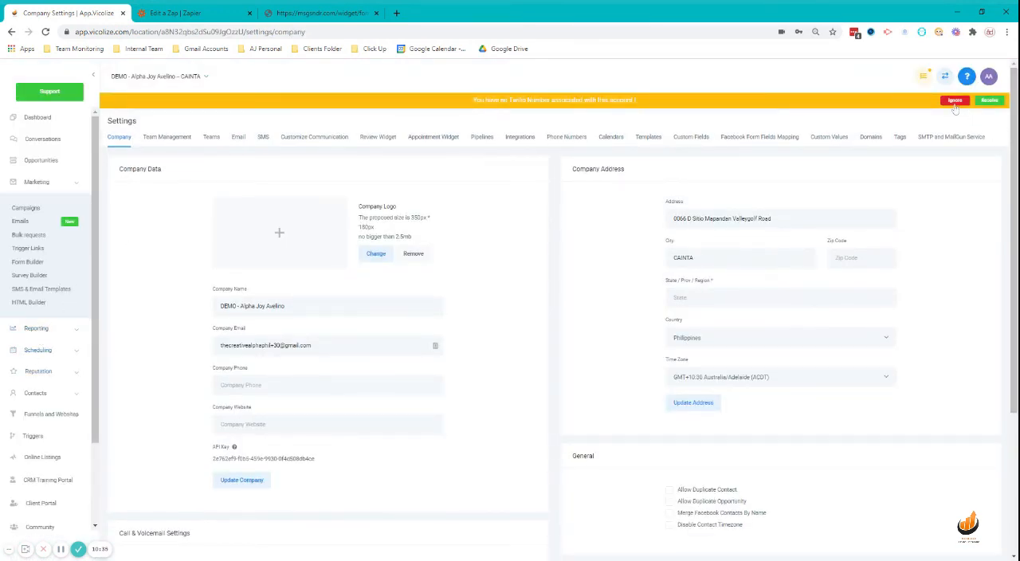
- View the Customer Acquisition campaigns list showing the Weekly Reminder snapshot campaign
left_click(955, 99)
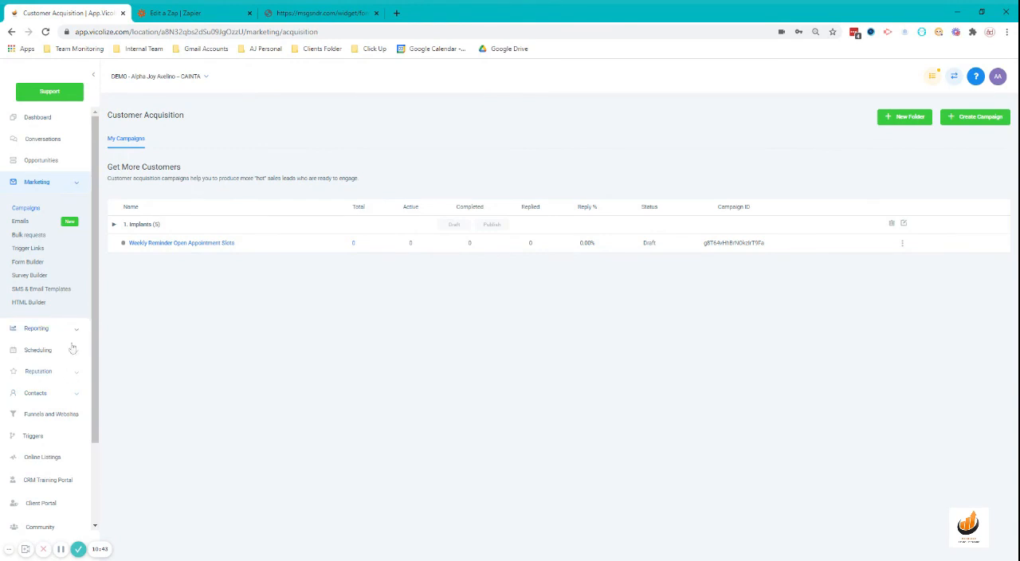
scroll("down", 3)
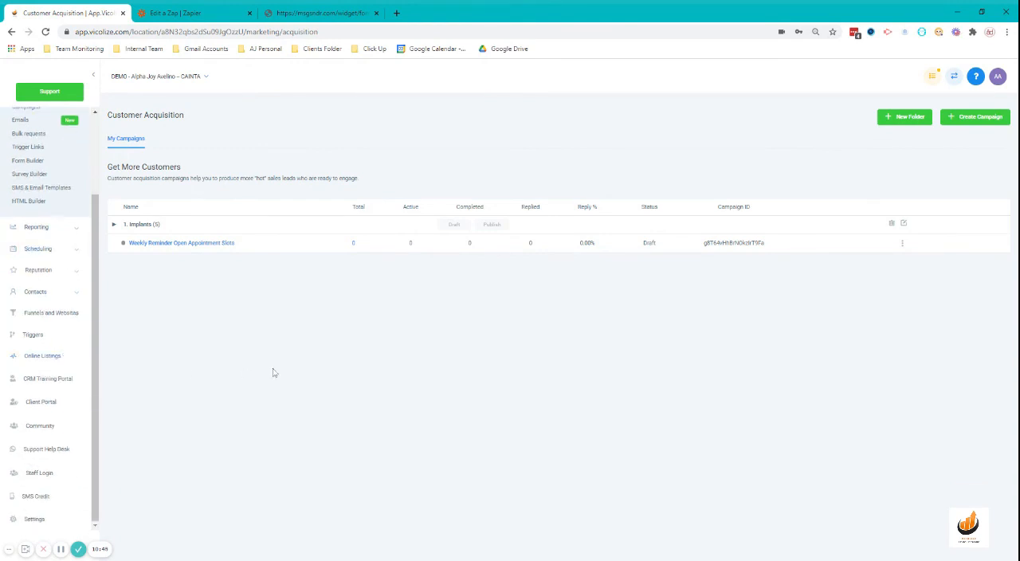
mouse_move(384, 379)
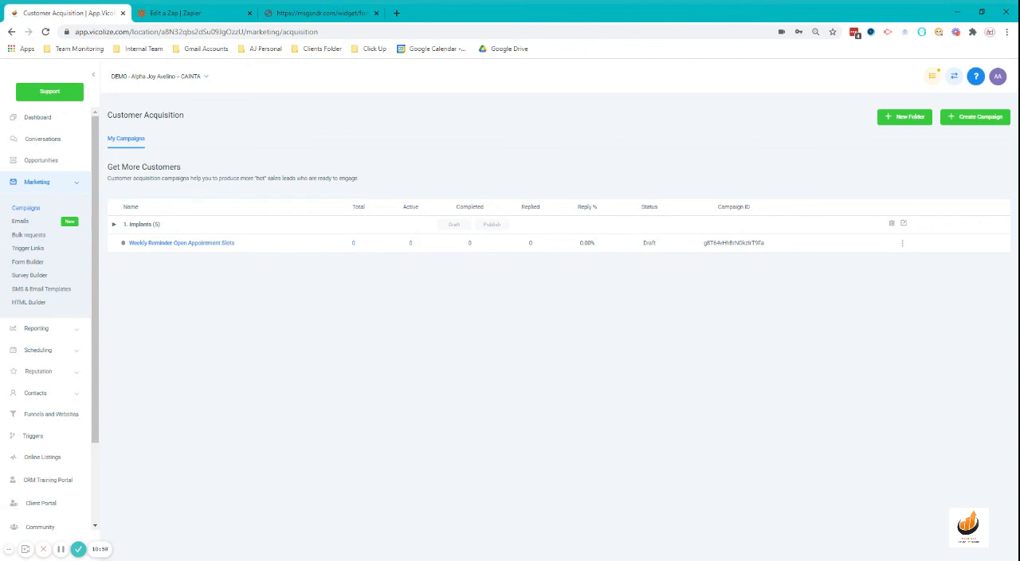
mouse_move(311, 358)
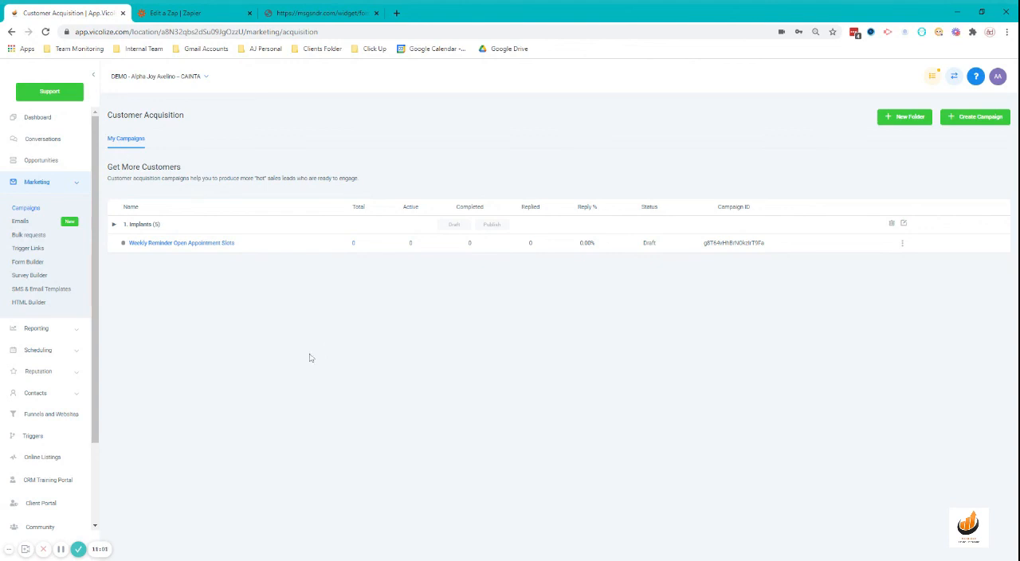